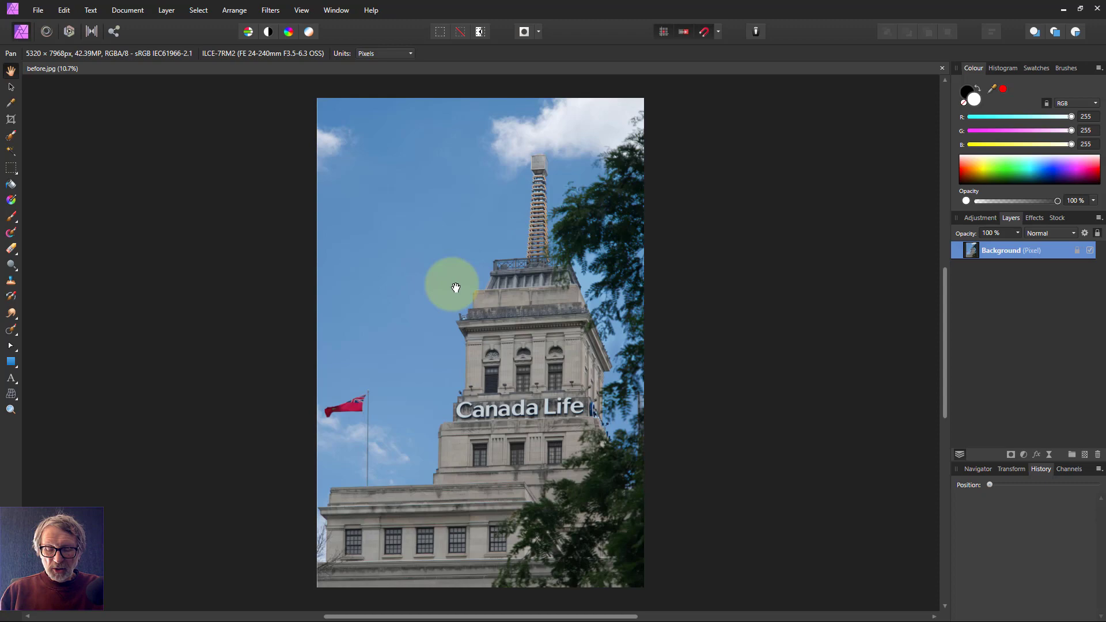
pyautogui.moveTo(897, 246)
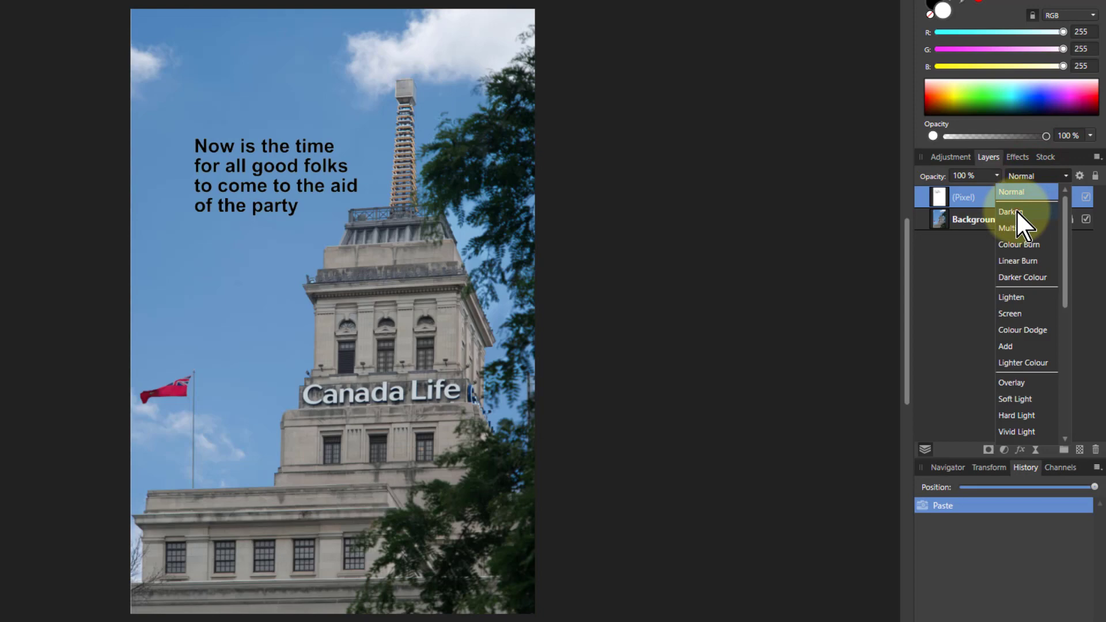
# - Search stock photos for 'birds', place a bird image in the sky, and blend it in Darken mode
pyautogui.click(1010, 212)
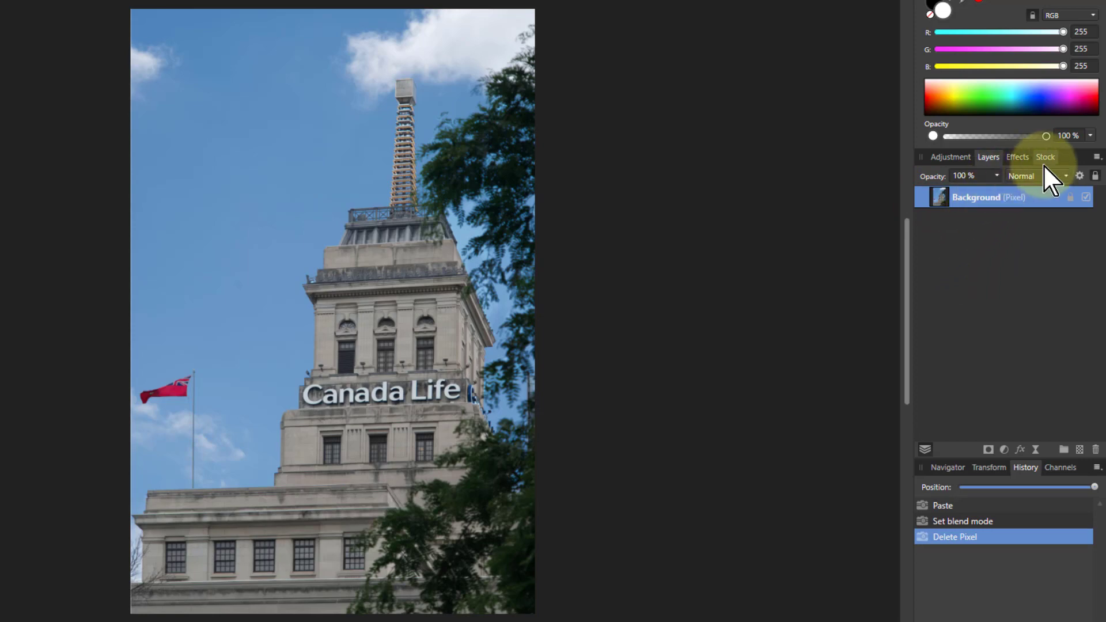
pyautogui.click(1046, 157)
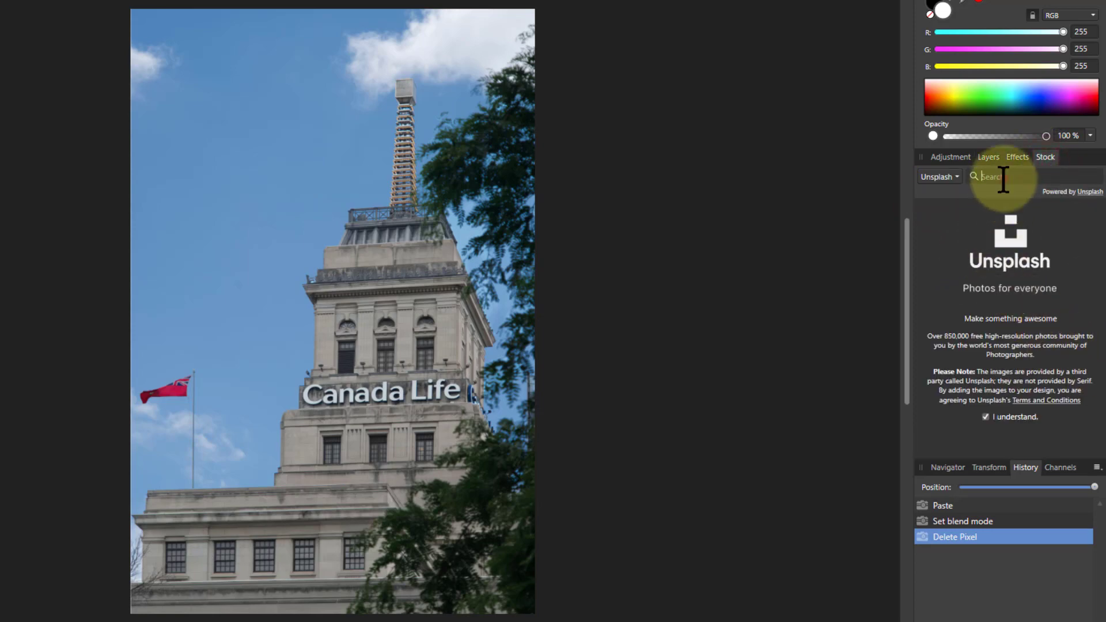
pyautogui.write('birds')
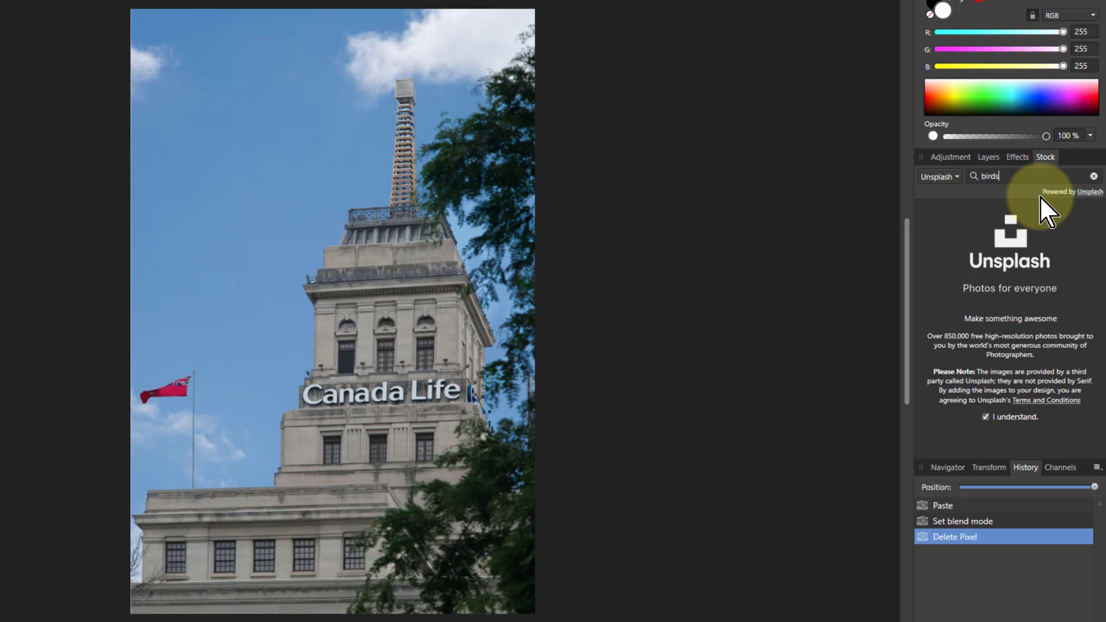
pyautogui.press('Enter')
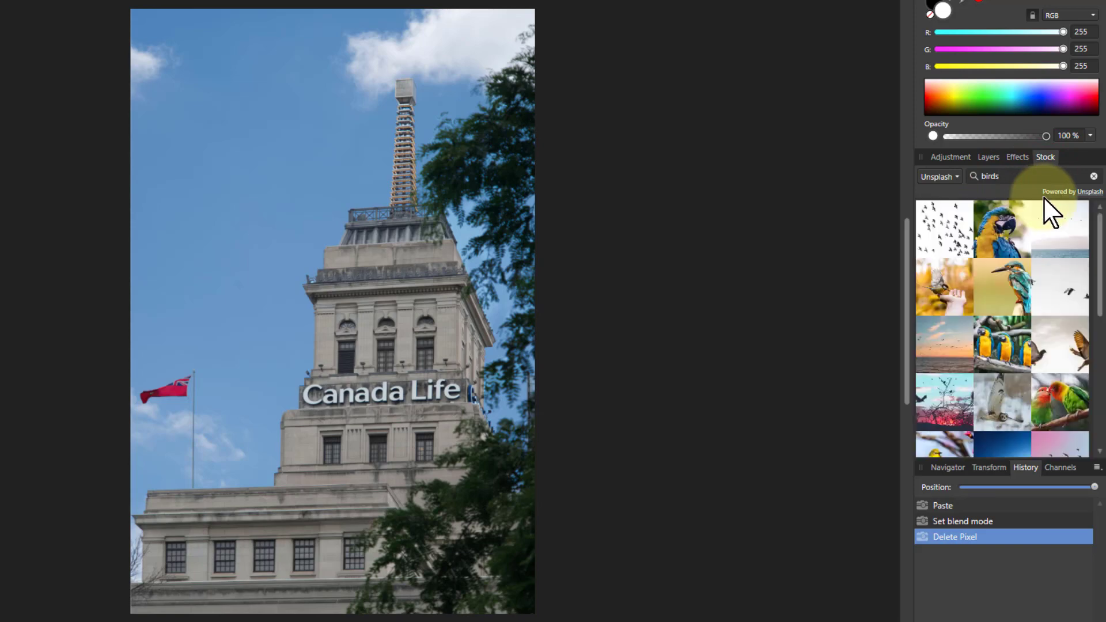
pyautogui.moveTo(945, 233)
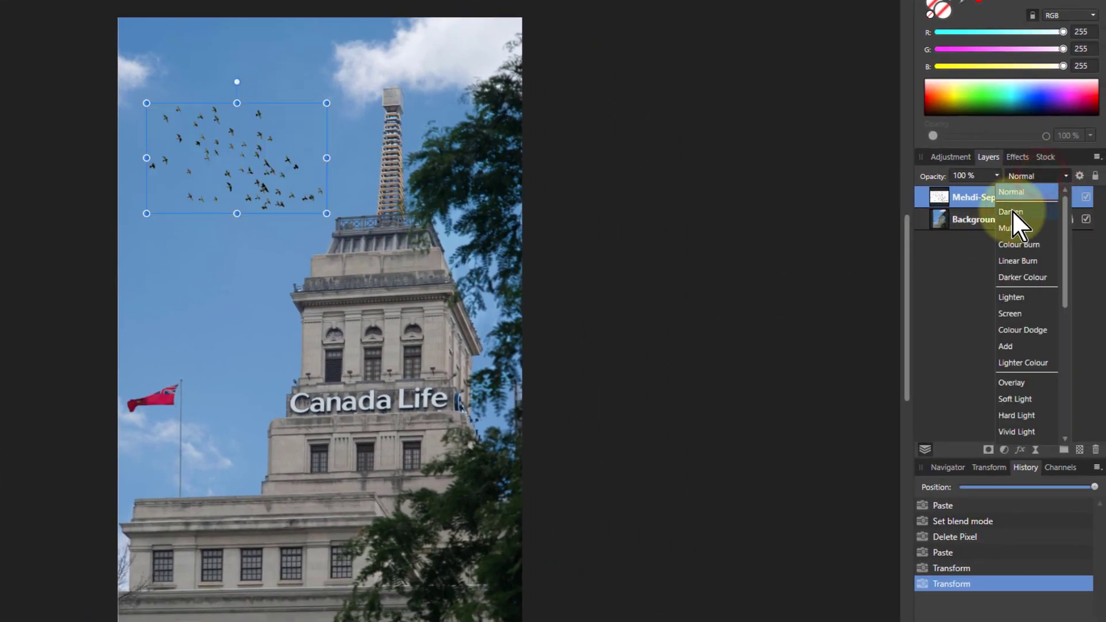
pyautogui.click(1011, 211)
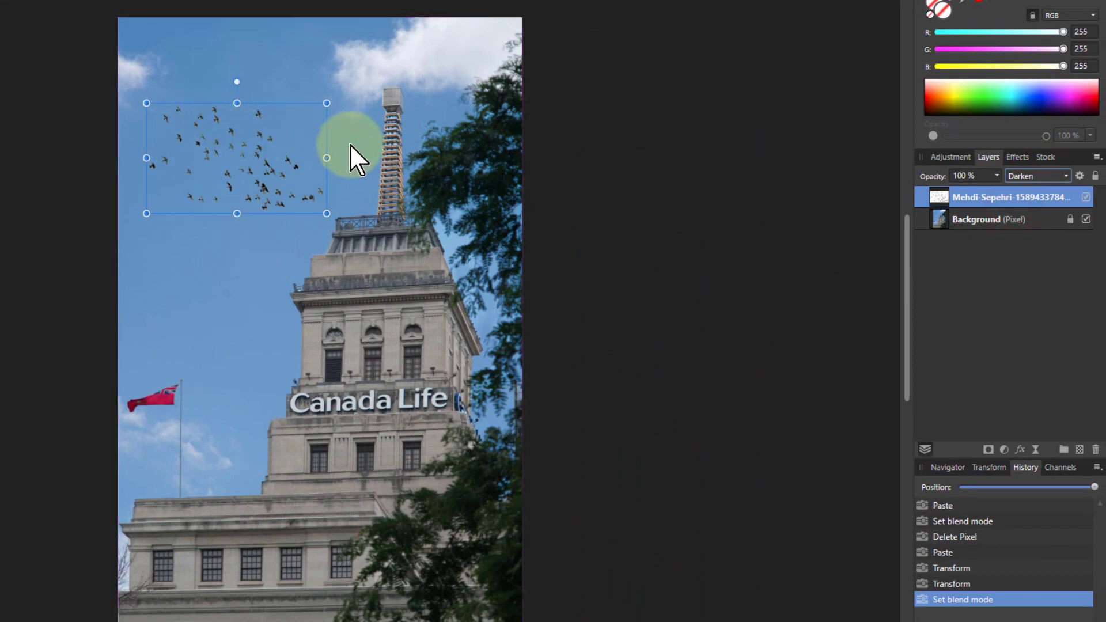
pyautogui.moveTo(285, 165)
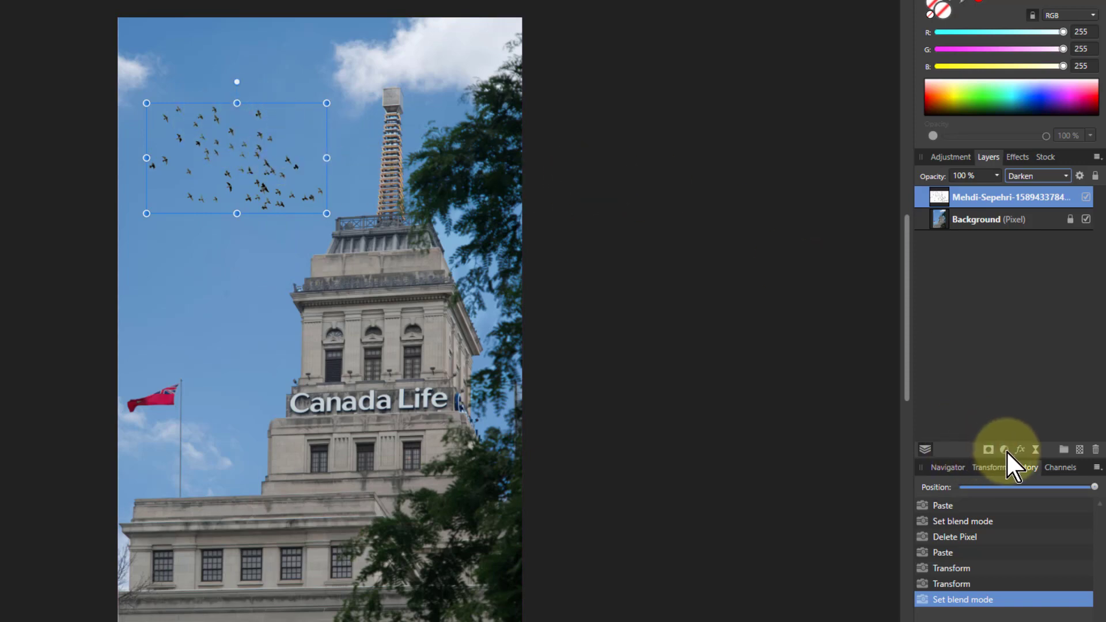
# - Try a Levels adjustment on the birds layer with black level near 33%, then delete it
pyautogui.click(998, 450)
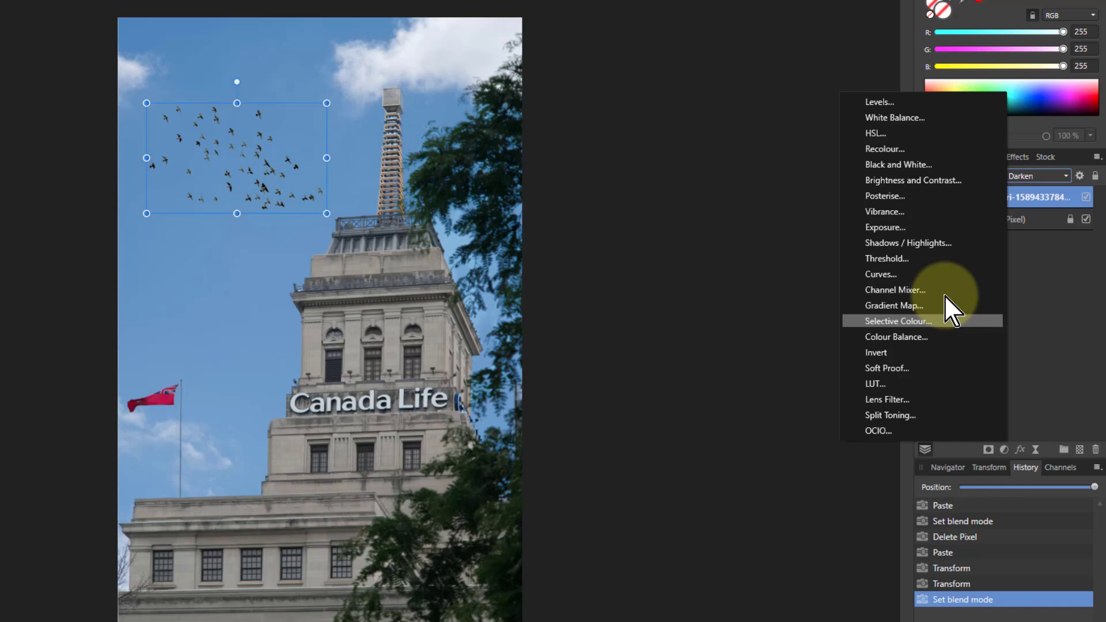
pyautogui.click(879, 102)
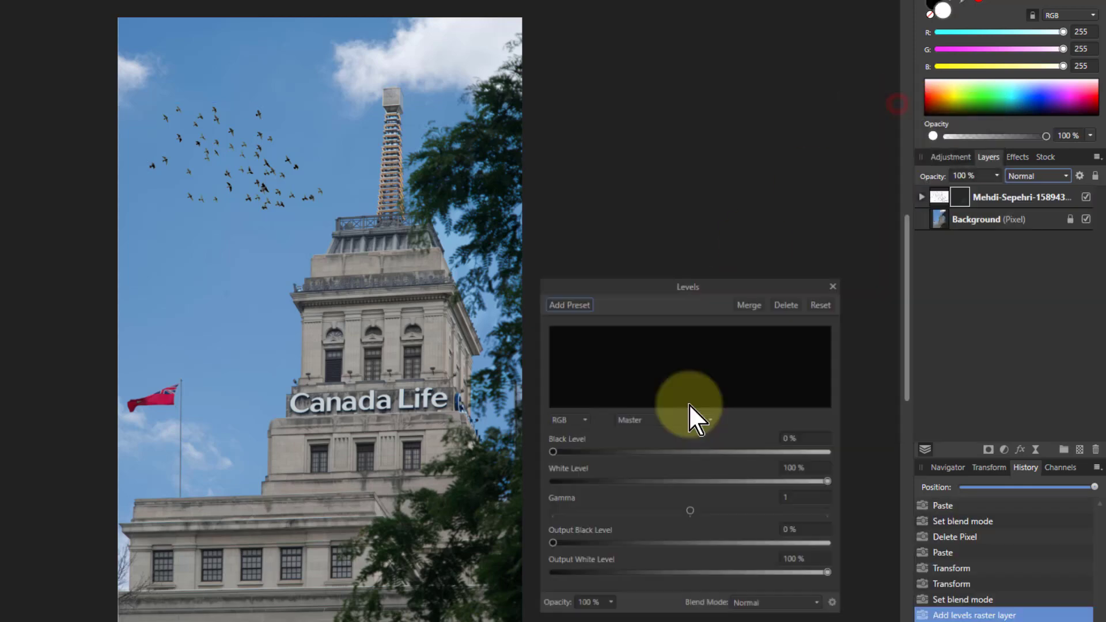
pyautogui.moveTo(553, 452); pyautogui.dragTo(582, 452)
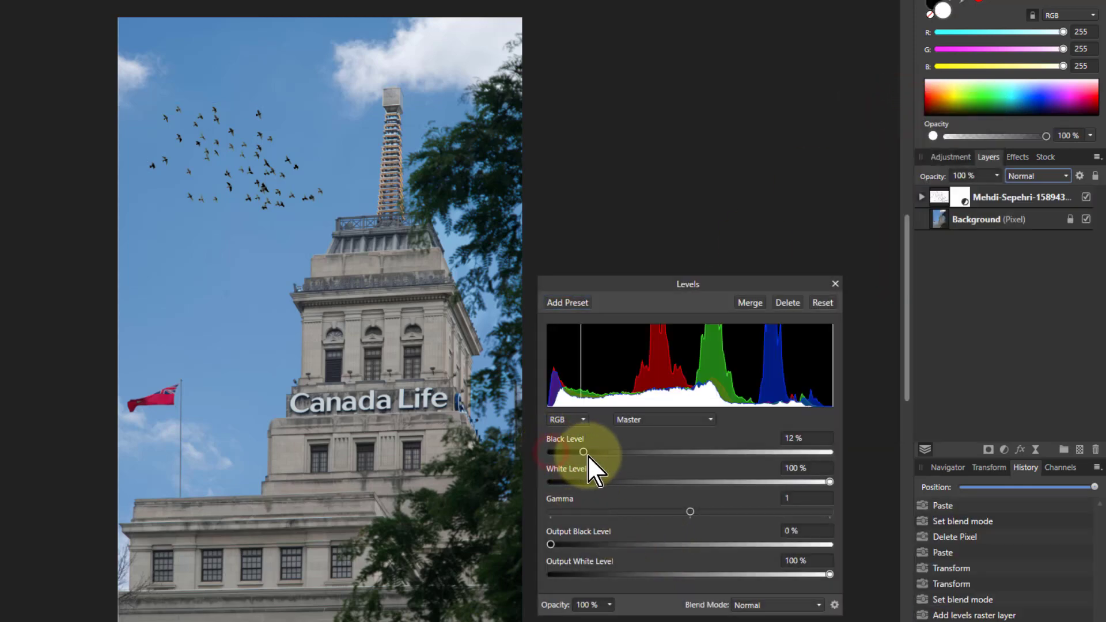
pyautogui.moveTo(583, 451); pyautogui.dragTo(628, 452)
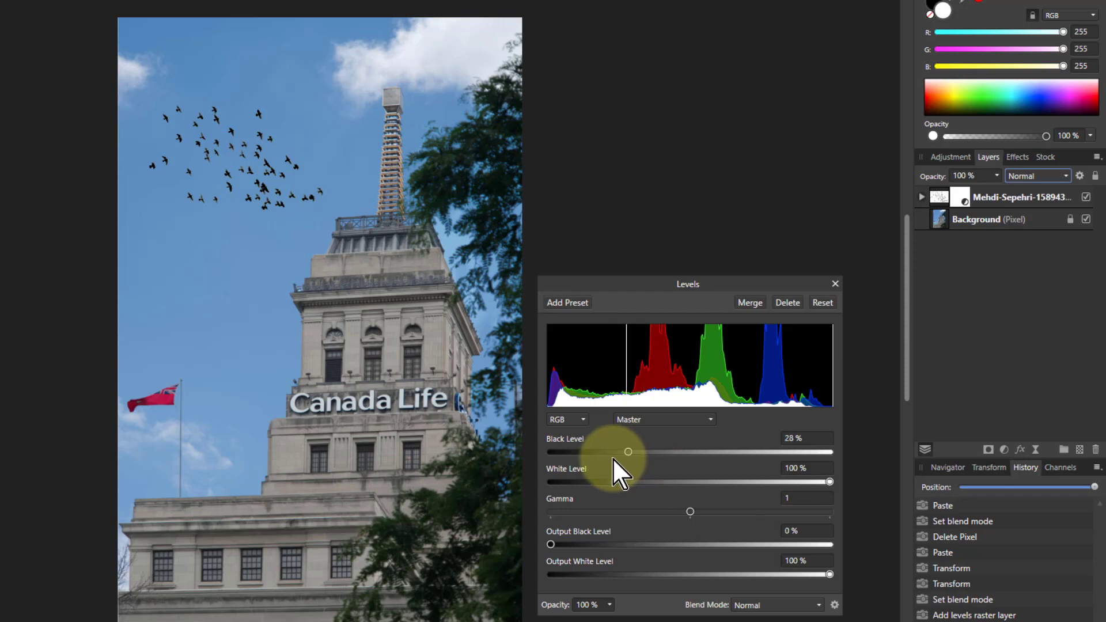
pyautogui.moveTo(628, 452); pyautogui.dragTo(643, 452)
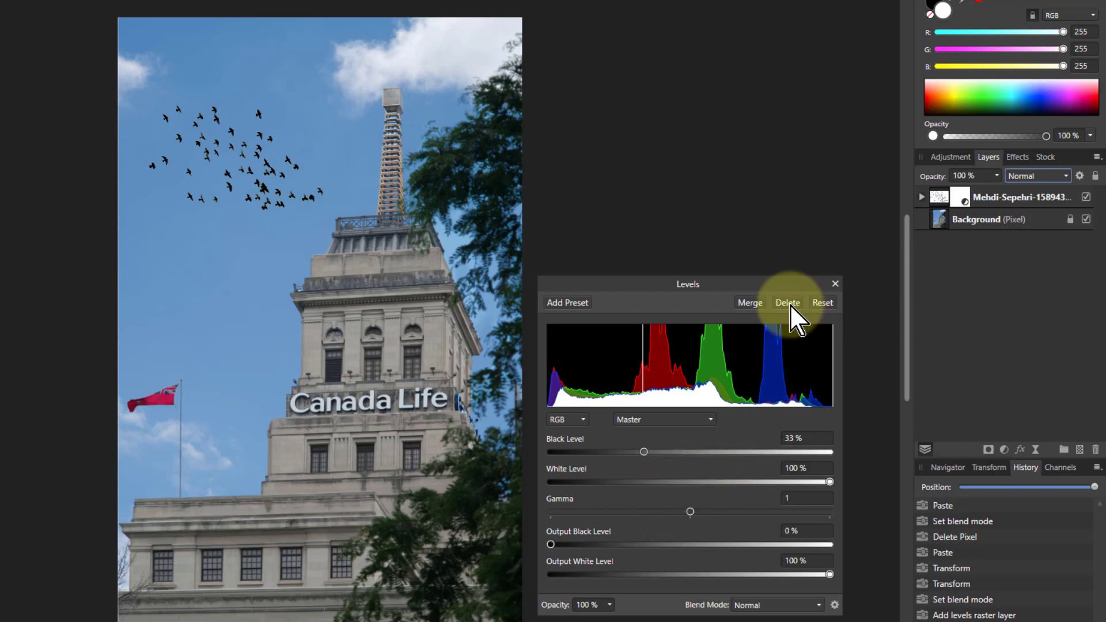
pyautogui.click(788, 302)
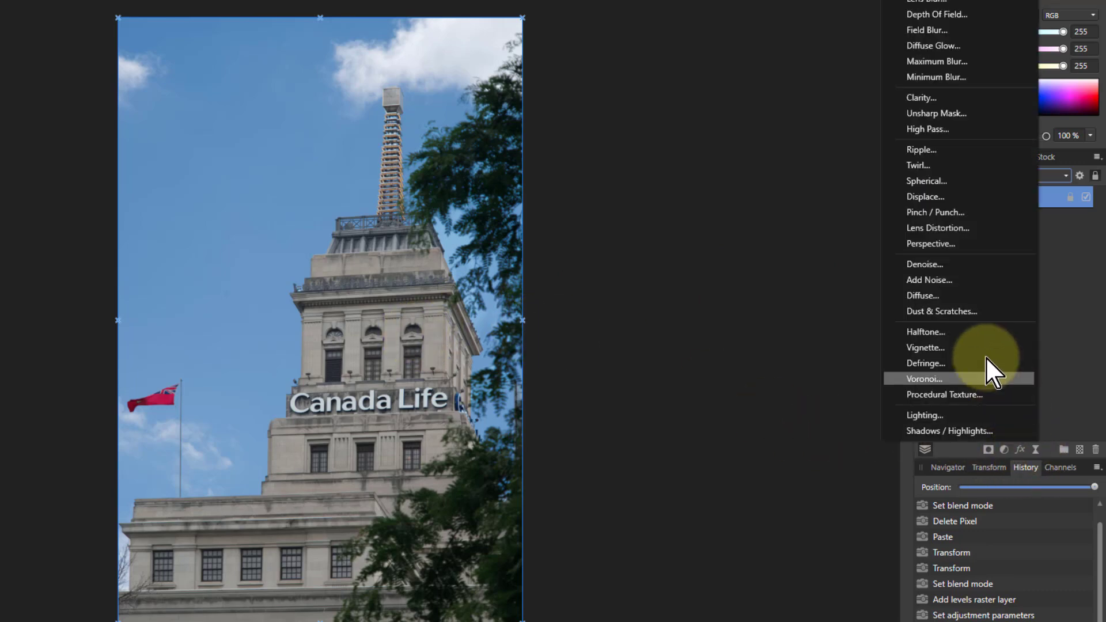
pyautogui.click(937, 113)
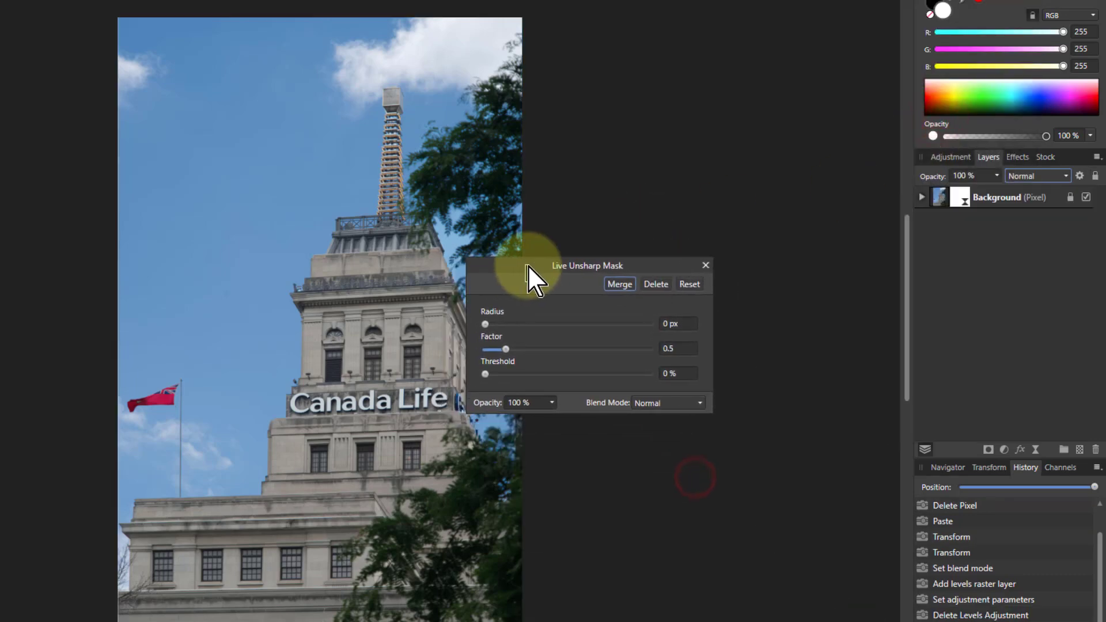
pyautogui.moveTo(485, 324); pyautogui.dragTo(610, 324)
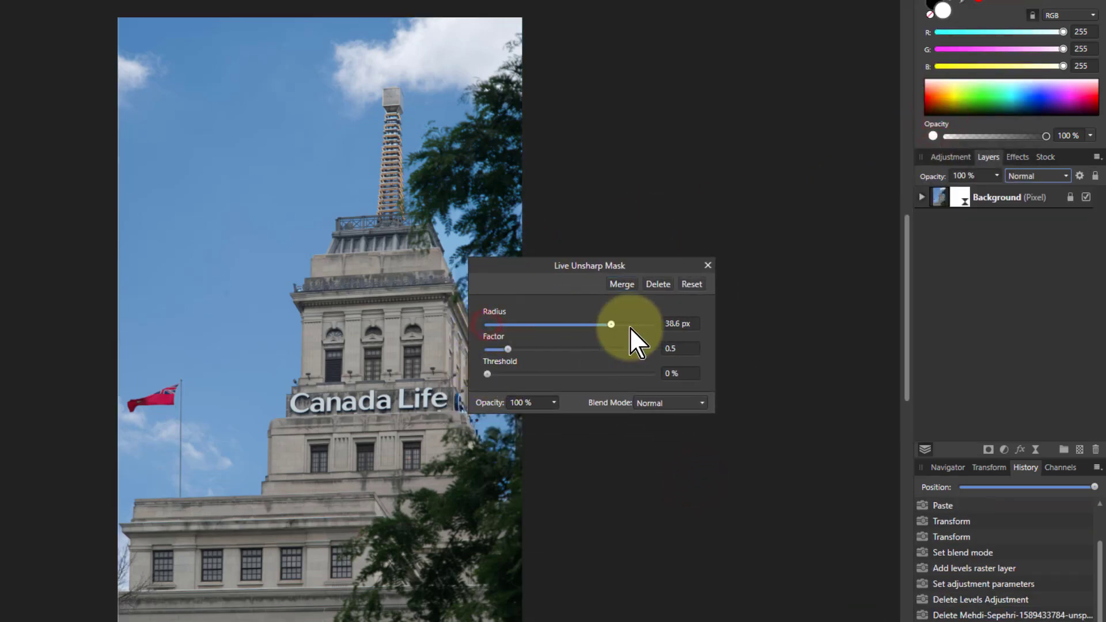
pyautogui.moveTo(611, 323); pyautogui.dragTo(653, 324)
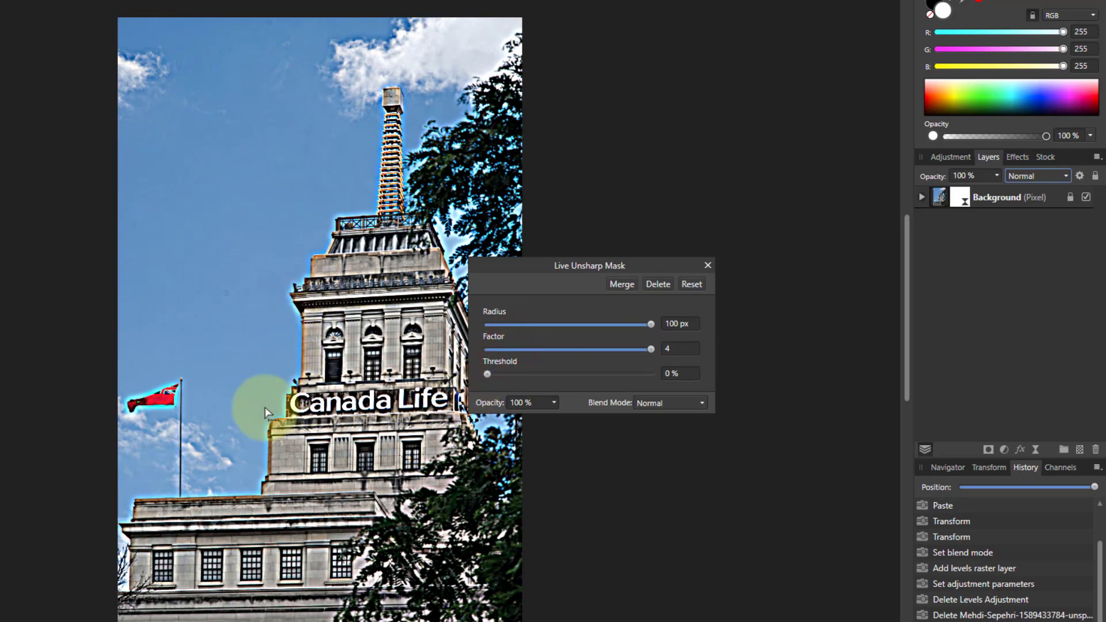
pyautogui.moveTo(343, 457)
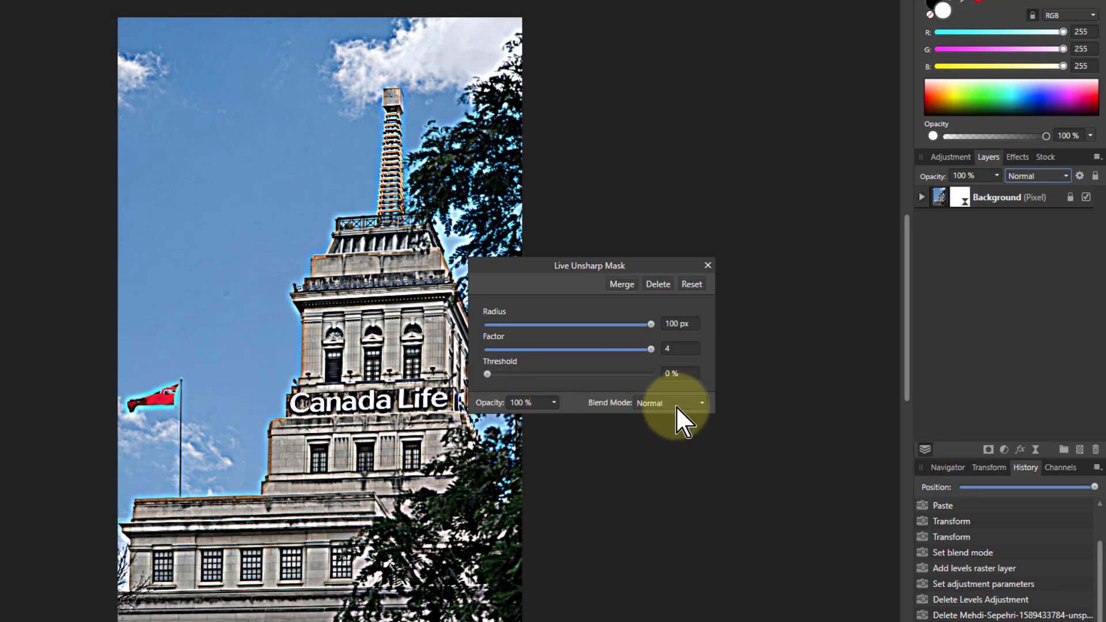
pyautogui.click(670, 403)
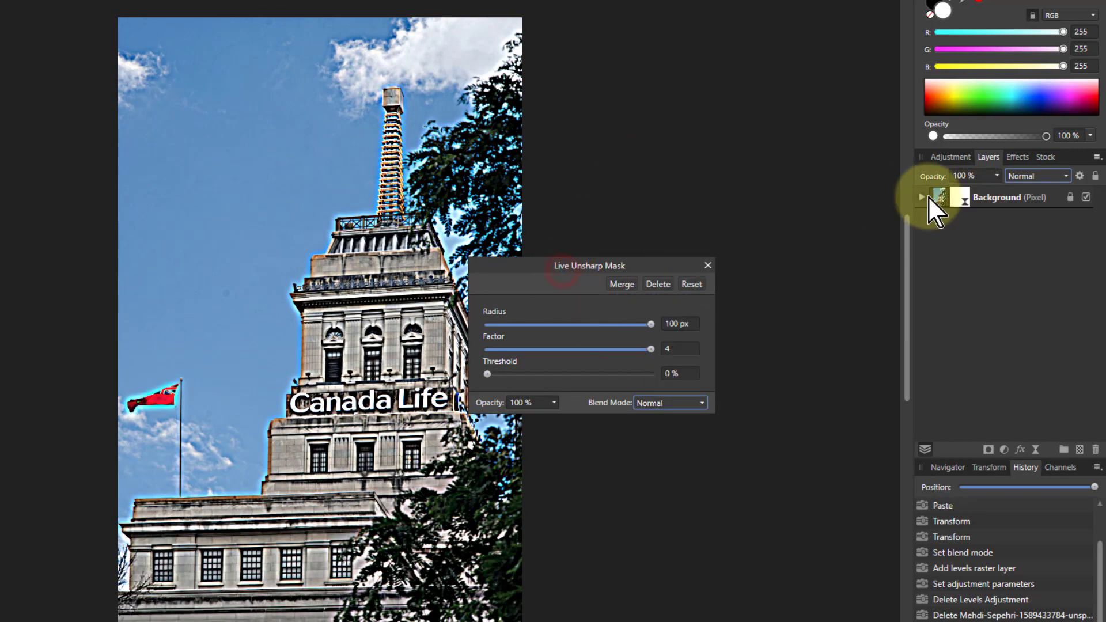
pyautogui.click(921, 197)
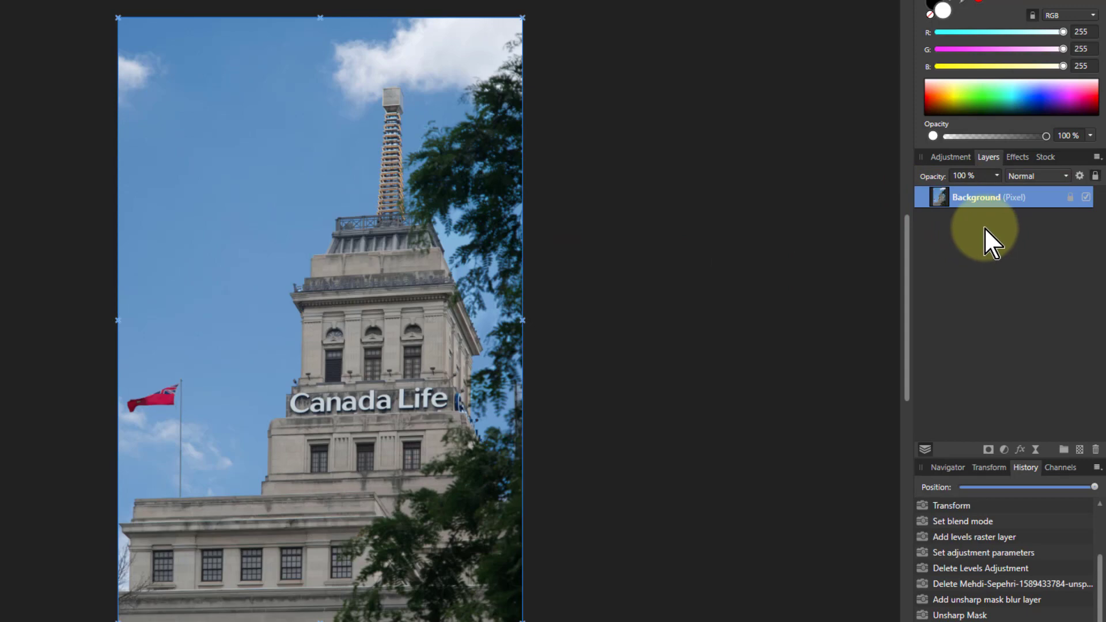
# - Add a Curves adjustment to the tower photo and set its blend mode to Darken
pyautogui.click(1004, 450)
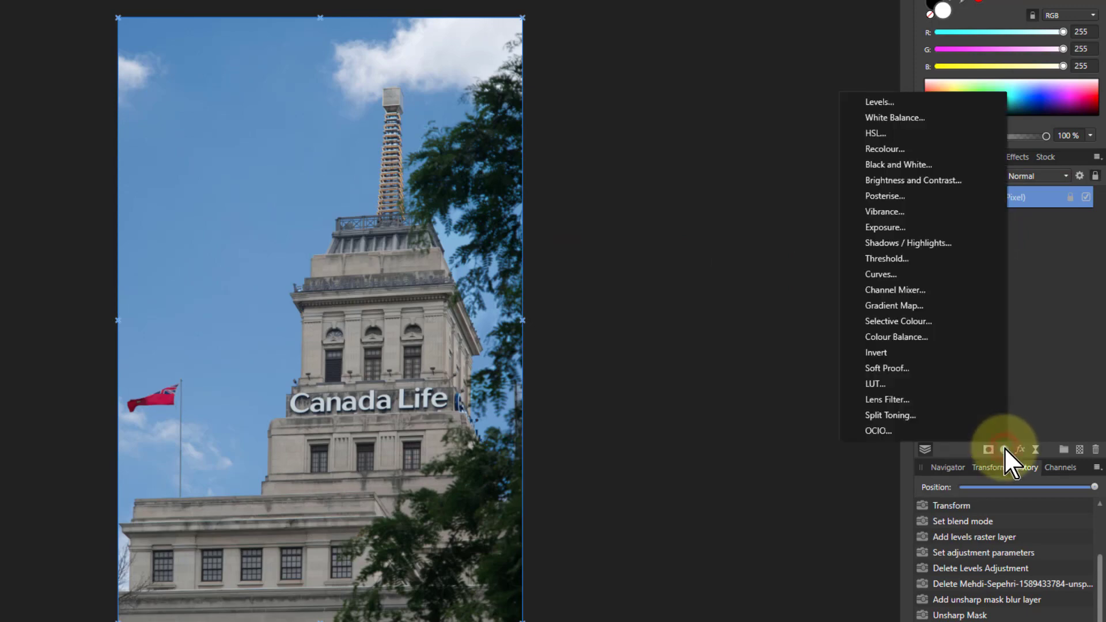
pyautogui.click(880, 274)
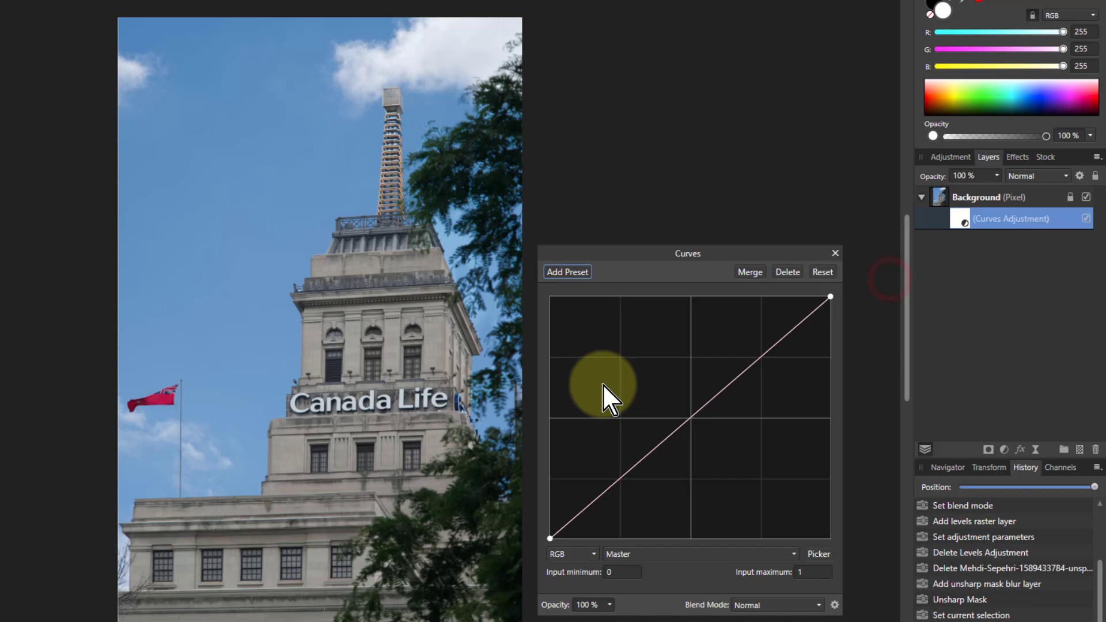
pyautogui.moveTo(603, 387); pyautogui.dragTo(727, 459)
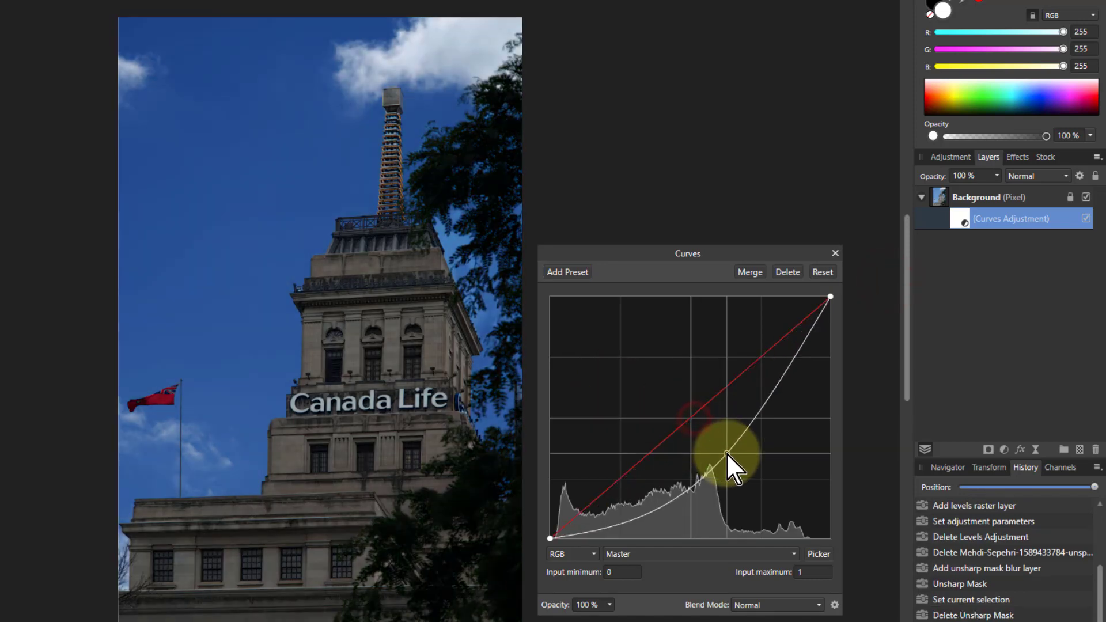
pyautogui.moveTo(727, 455); pyautogui.dragTo(667, 392)
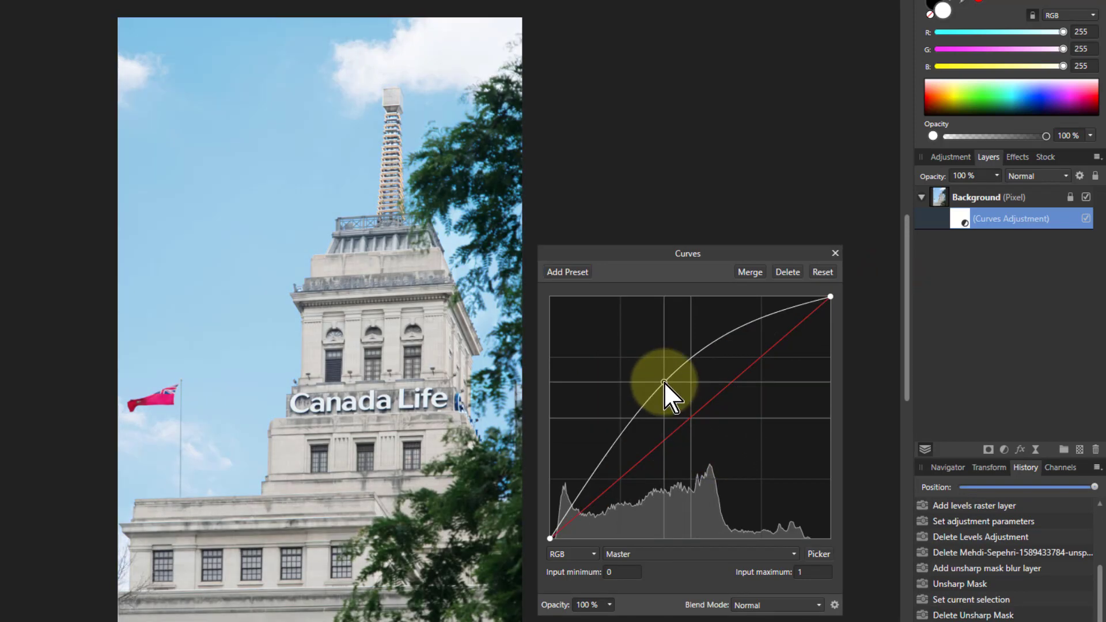
pyautogui.moveTo(666, 392); pyautogui.dragTo(679, 401)
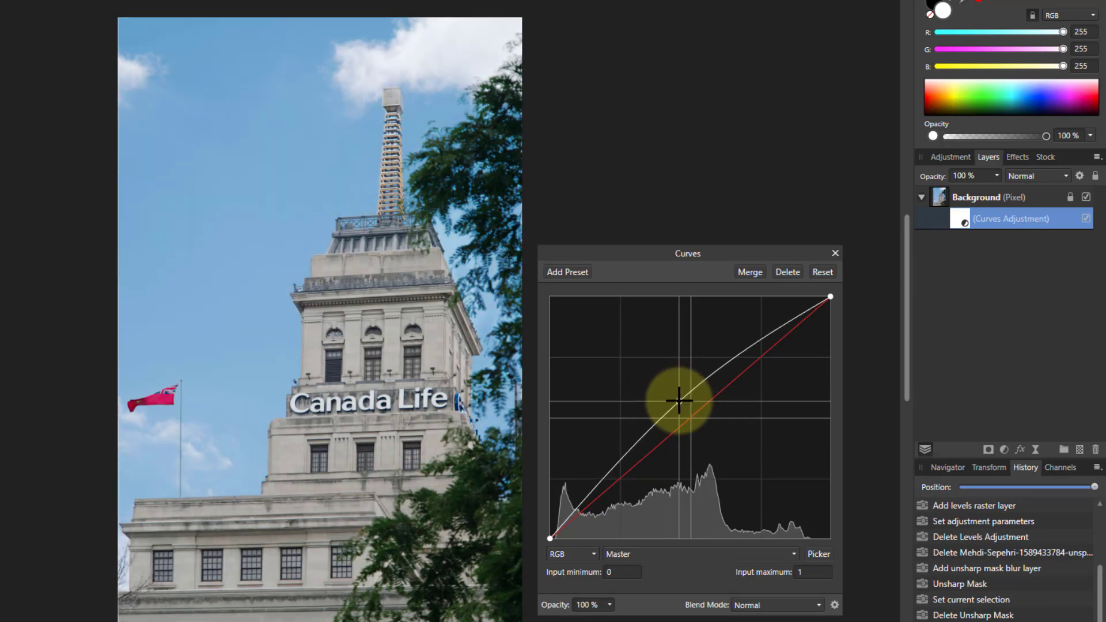
pyautogui.click(817, 605)
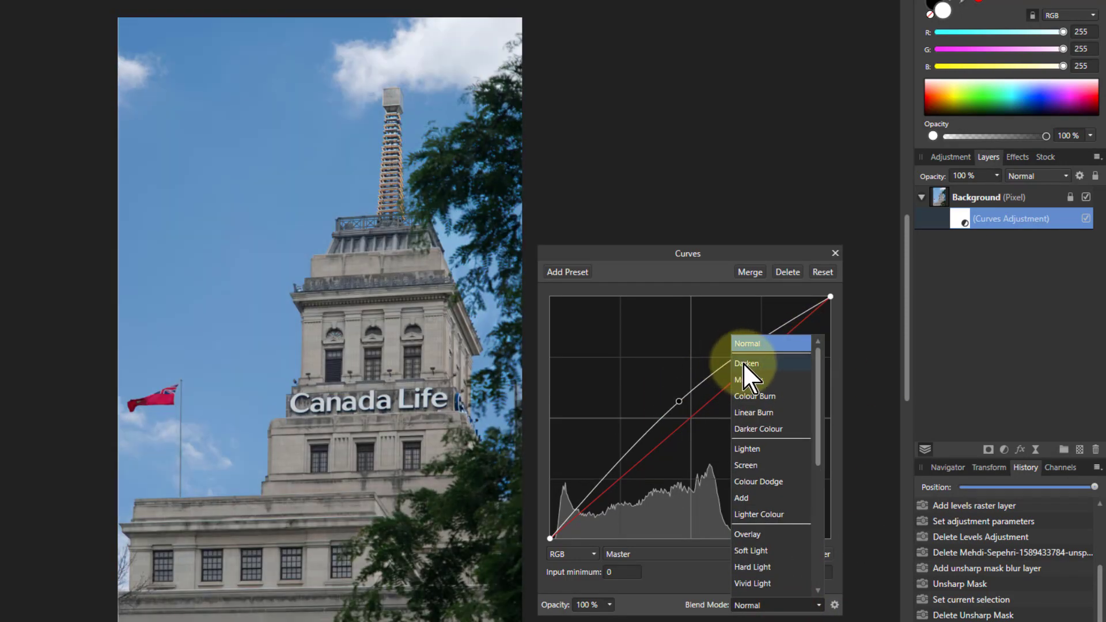
pyautogui.click(746, 364)
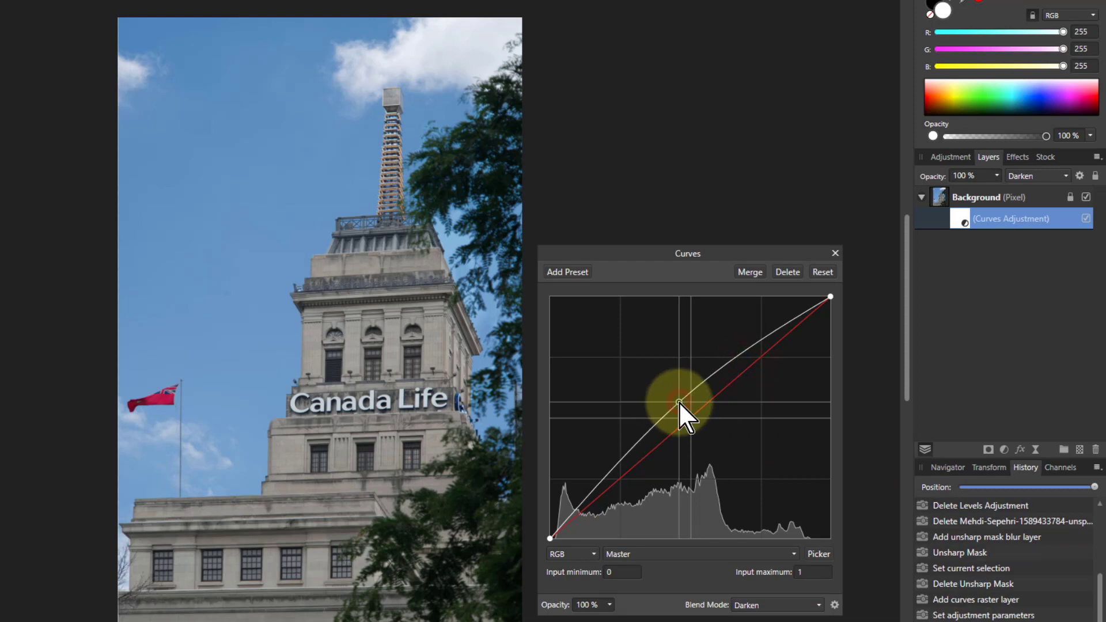
# - Reshape the master curve, finally bowing its midpoint below the diagonal to darken the photo
pyautogui.moveTo(680, 408); pyautogui.dragTo(723, 455)
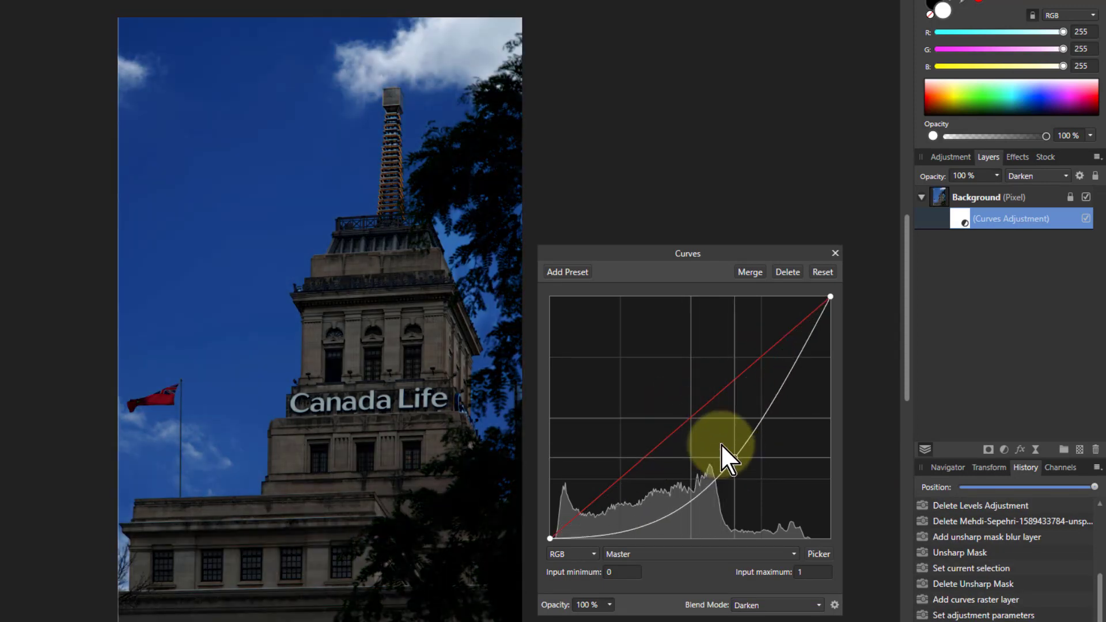
pyautogui.moveTo(723, 448); pyautogui.dragTo(663, 374)
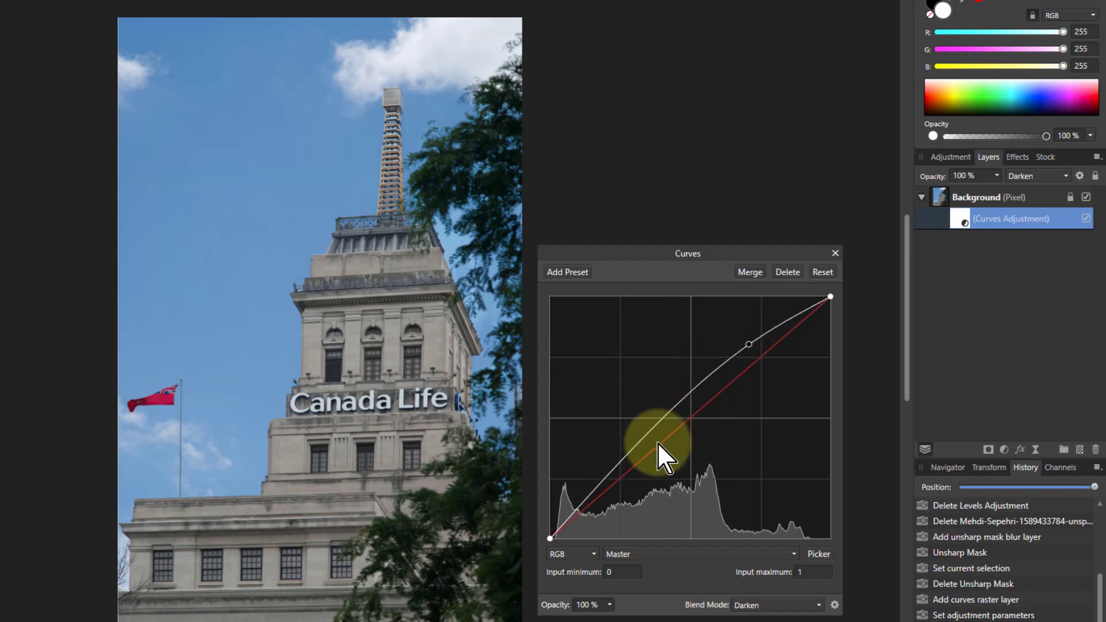
pyautogui.moveTo(663, 444); pyautogui.dragTo(655, 464)
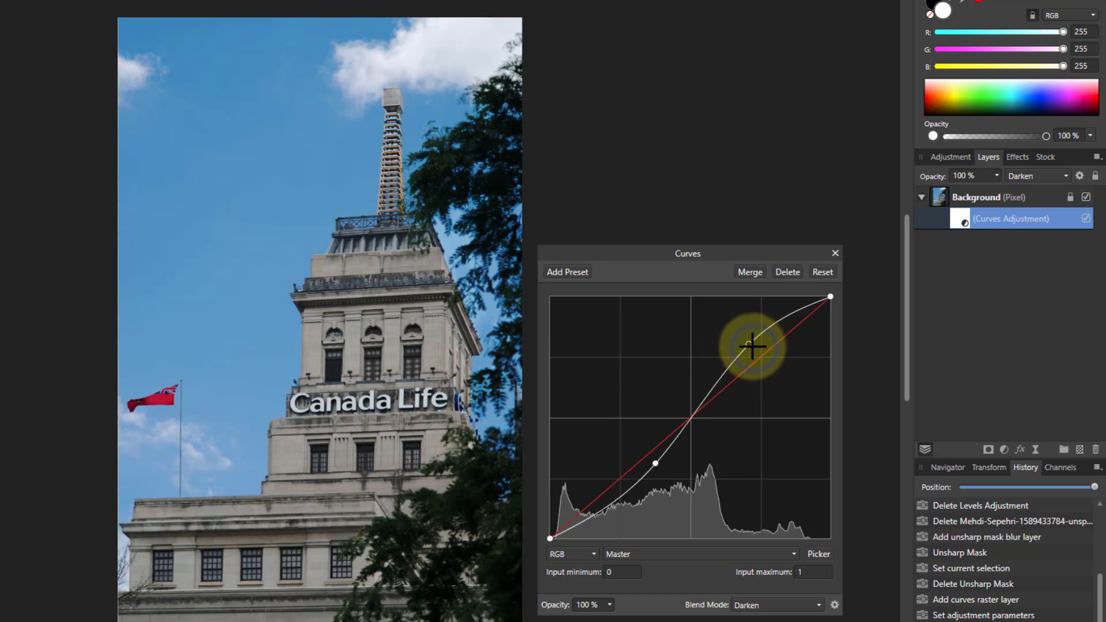
pyautogui.moveTo(751, 346); pyautogui.dragTo(733, 347)
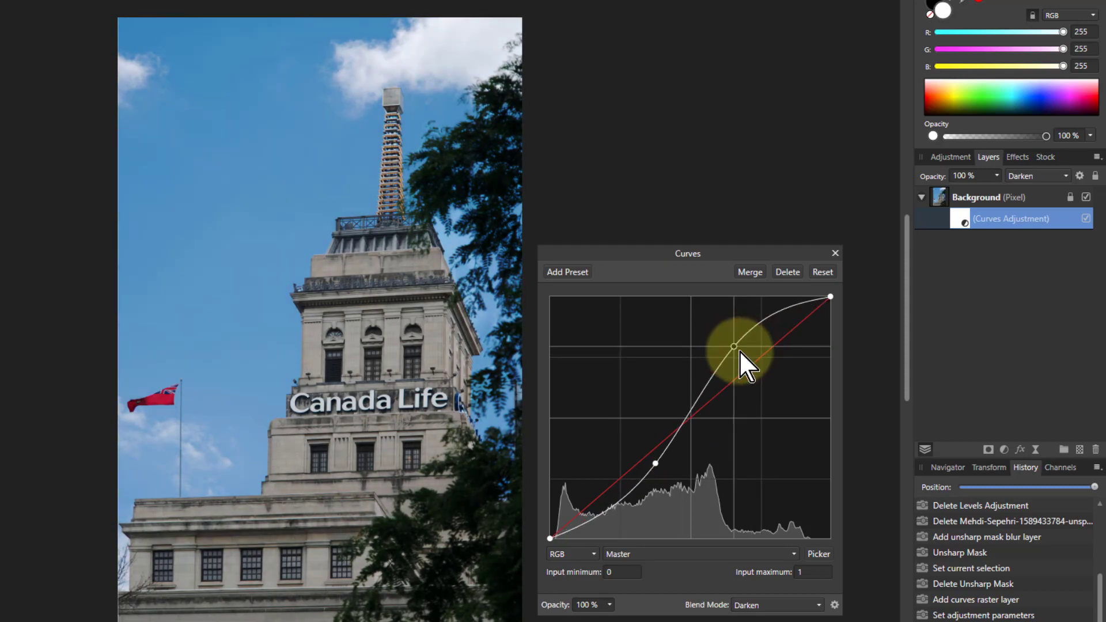
pyautogui.moveTo(733, 346); pyautogui.dragTo(742, 352)
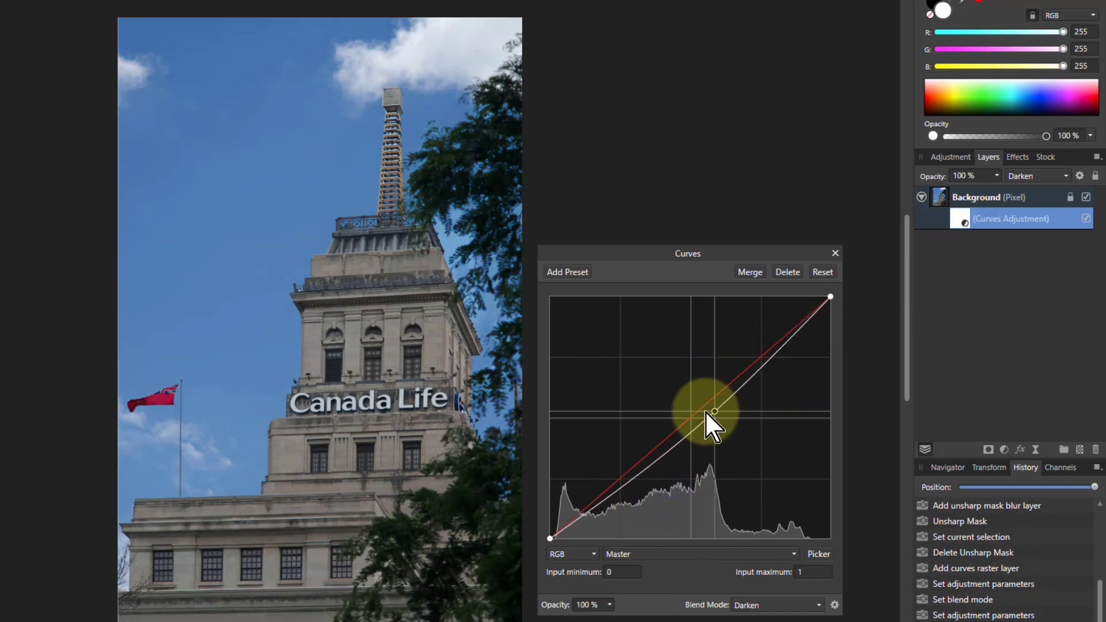
pyautogui.moveTo(715, 412); pyautogui.dragTo(733, 444)
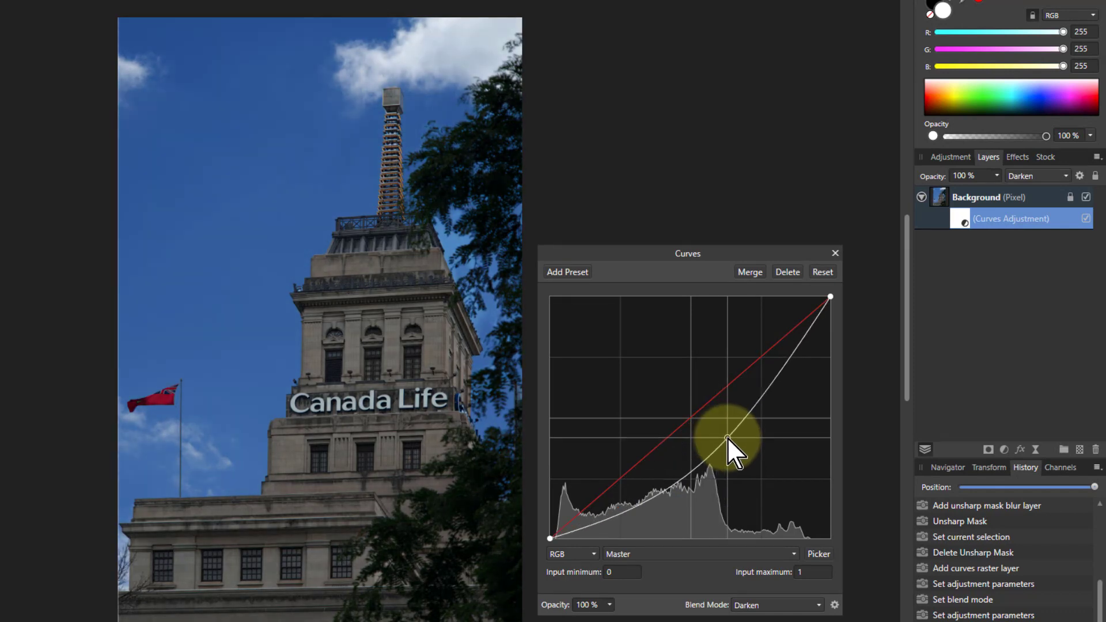
pyautogui.moveTo(730, 449); pyautogui.dragTo(741, 455)
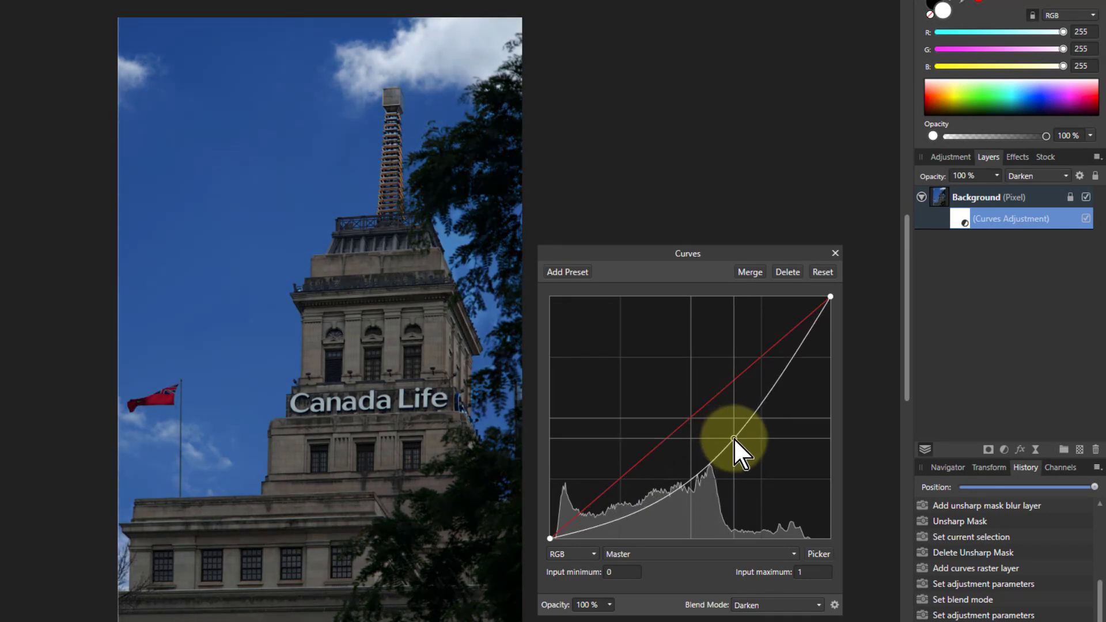
pyautogui.moveTo(734, 452); pyautogui.dragTo(741, 434)
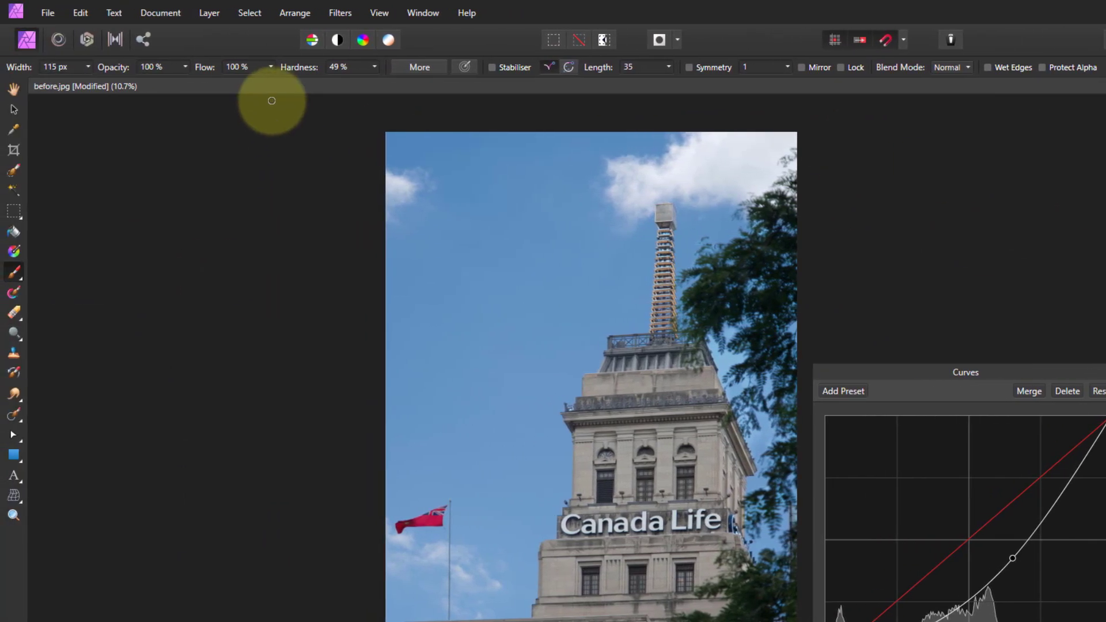
pyautogui.moveTo(167, 84)
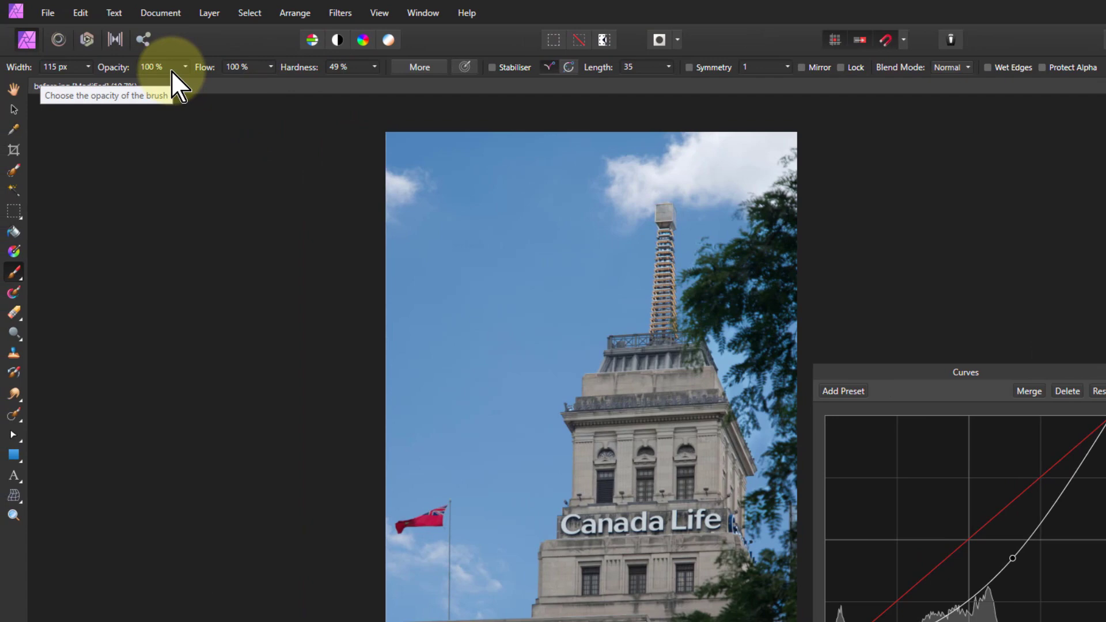
# - Set brush opacity to 36% and paint the Curves mask over the tower's side, ledge and windows
pyautogui.moveTo(176, 83); pyautogui.dragTo(127, 83)
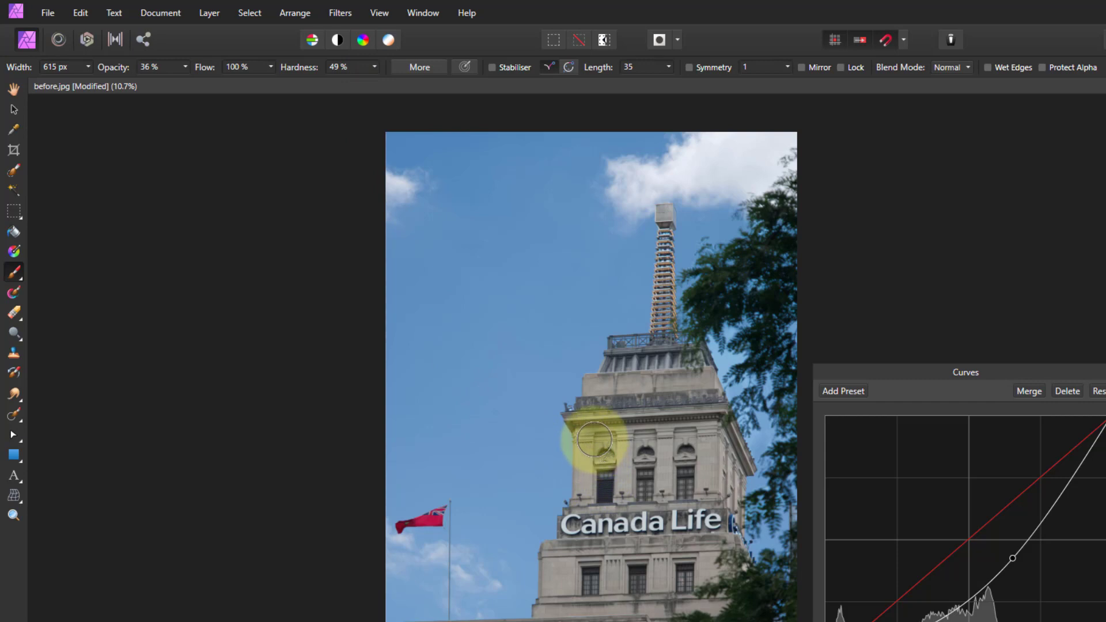
pyautogui.moveTo(597, 440); pyautogui.dragTo(654, 429)
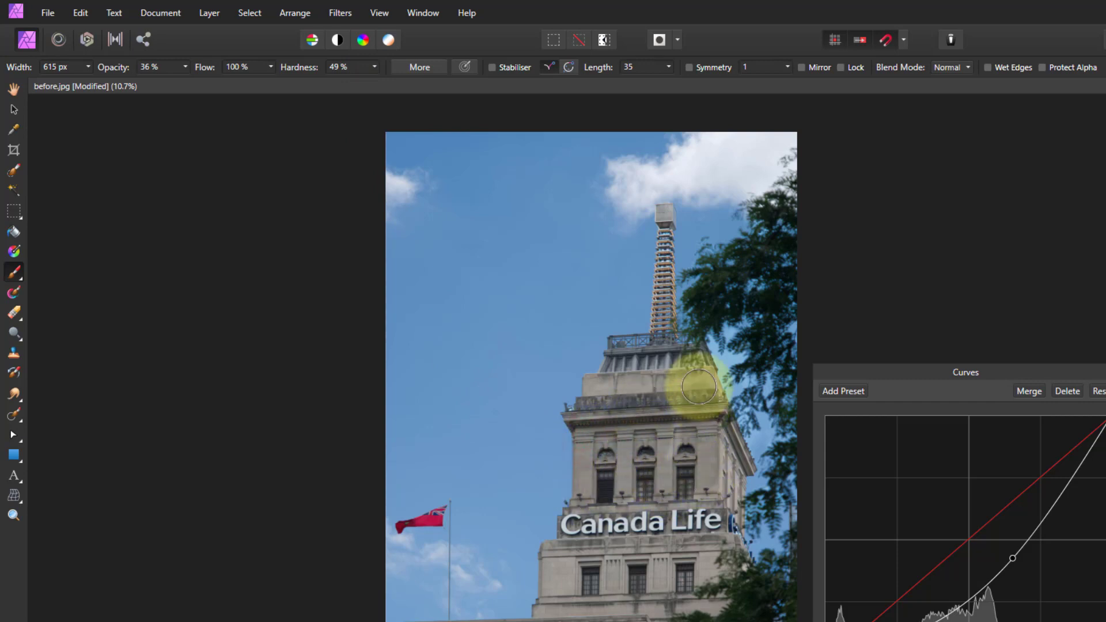
pyautogui.moveTo(699, 387); pyautogui.dragTo(676, 469)
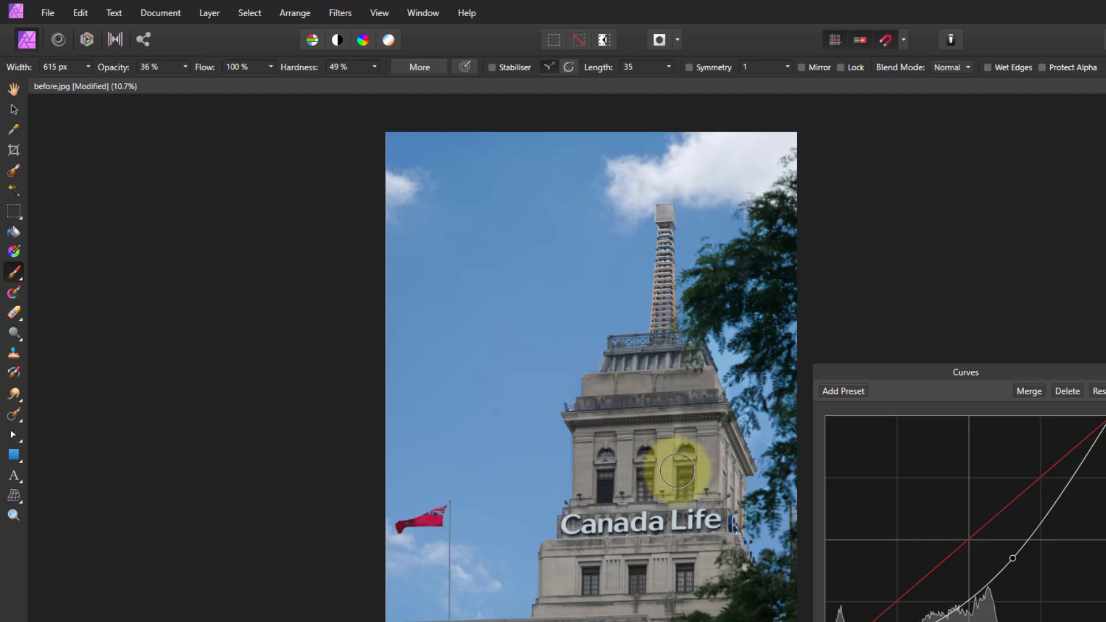
pyautogui.moveTo(676, 470); pyautogui.dragTo(719, 563)
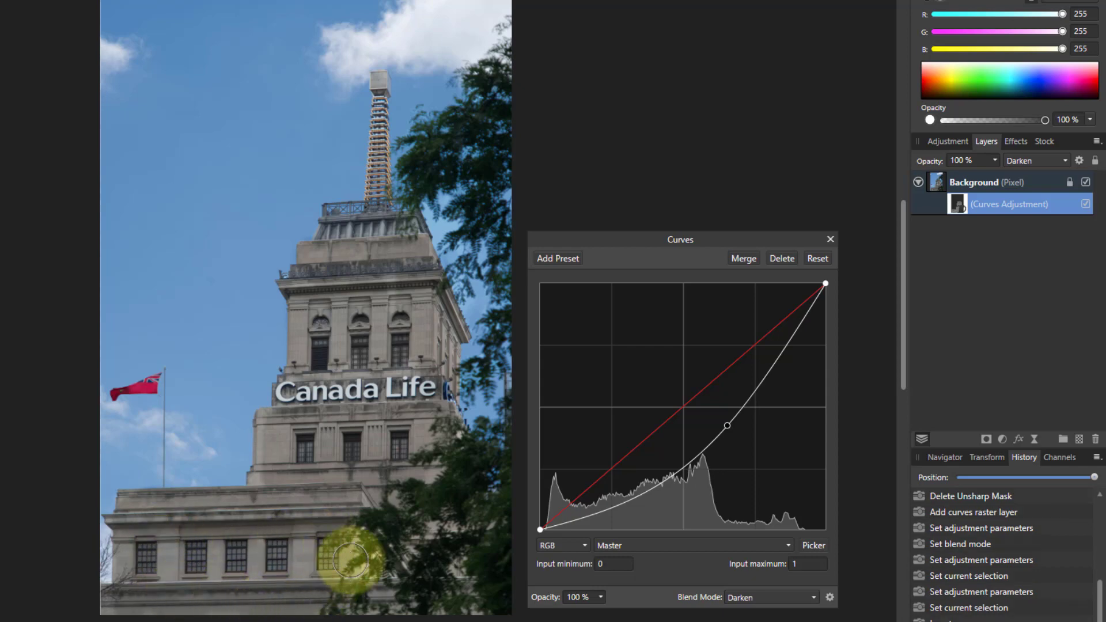
# - Nudge the Curves midtone point to ease the darkening over the painted tower
pyautogui.moveTo(726, 426); pyautogui.dragTo(735, 435)
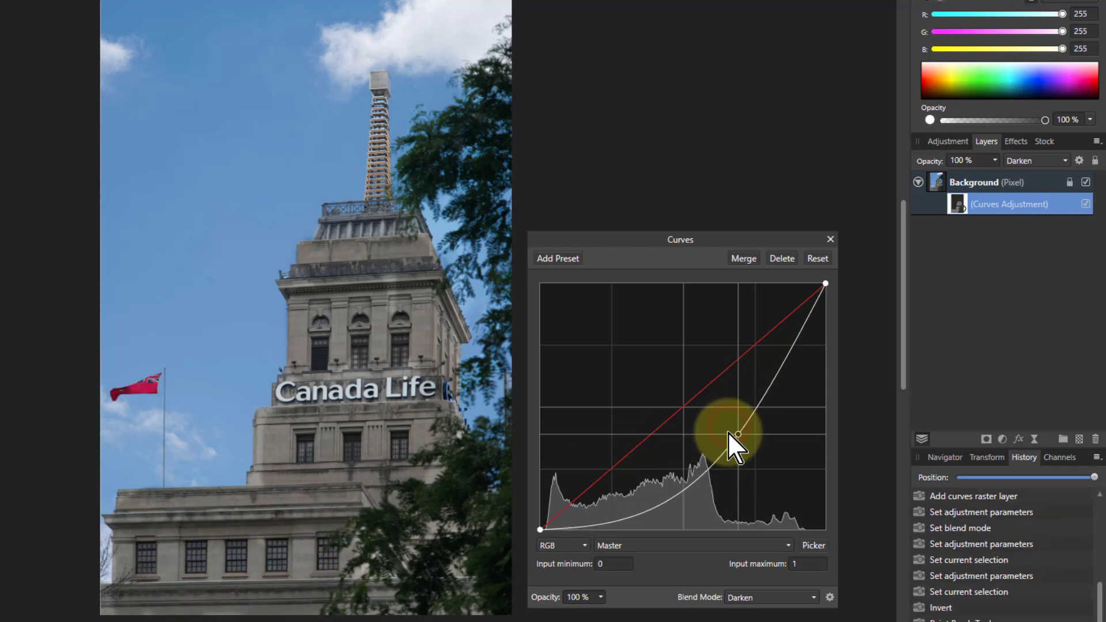
pyautogui.moveTo(736, 436); pyautogui.dragTo(720, 421)
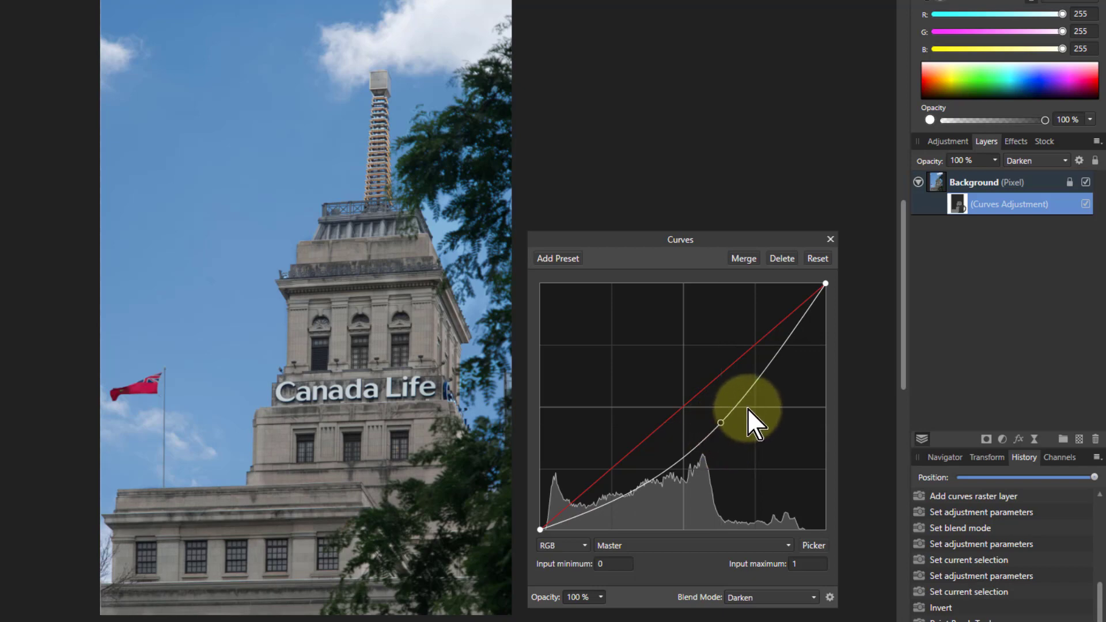
pyautogui.moveTo(708, 123)
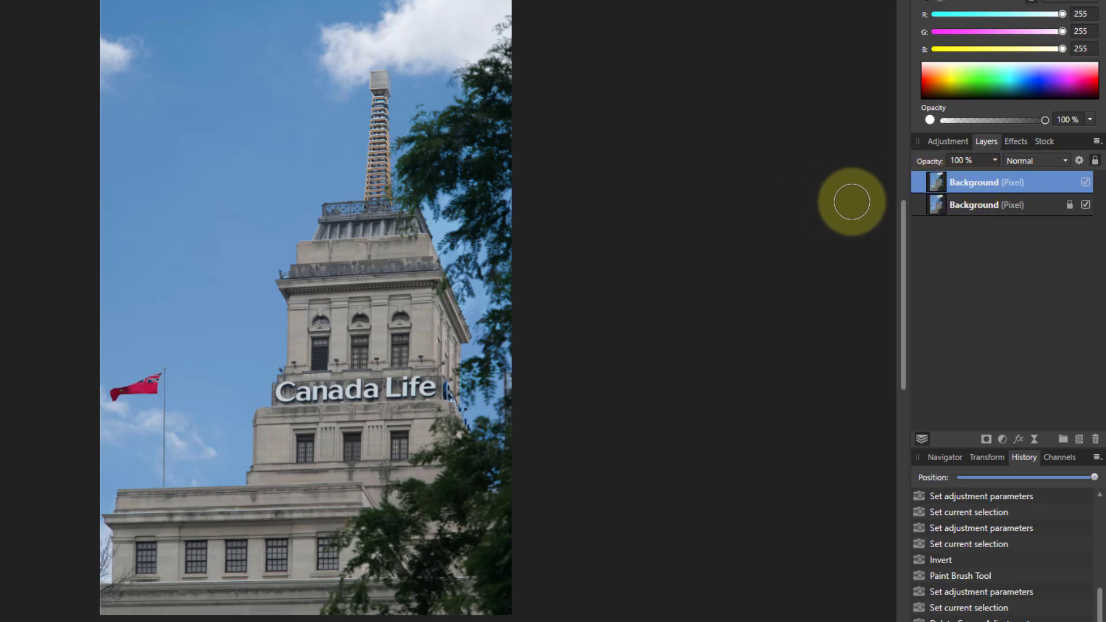
pyautogui.moveTo(1003, 440)
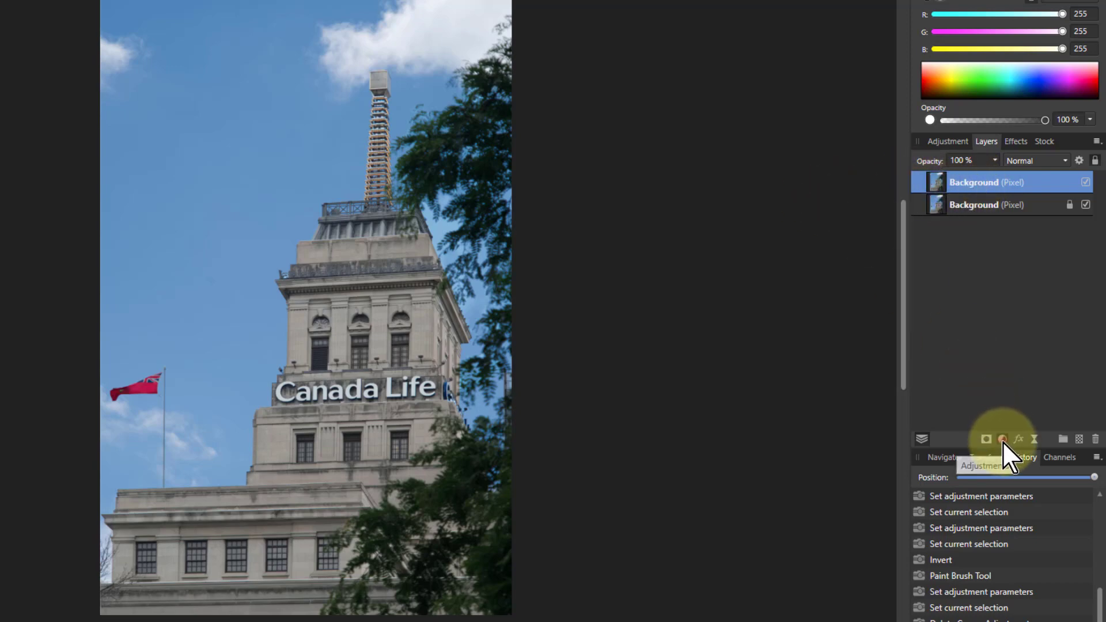
# - Add a Black & White adjustment from the Layers panel's Adjustments list
pyautogui.click(1003, 439)
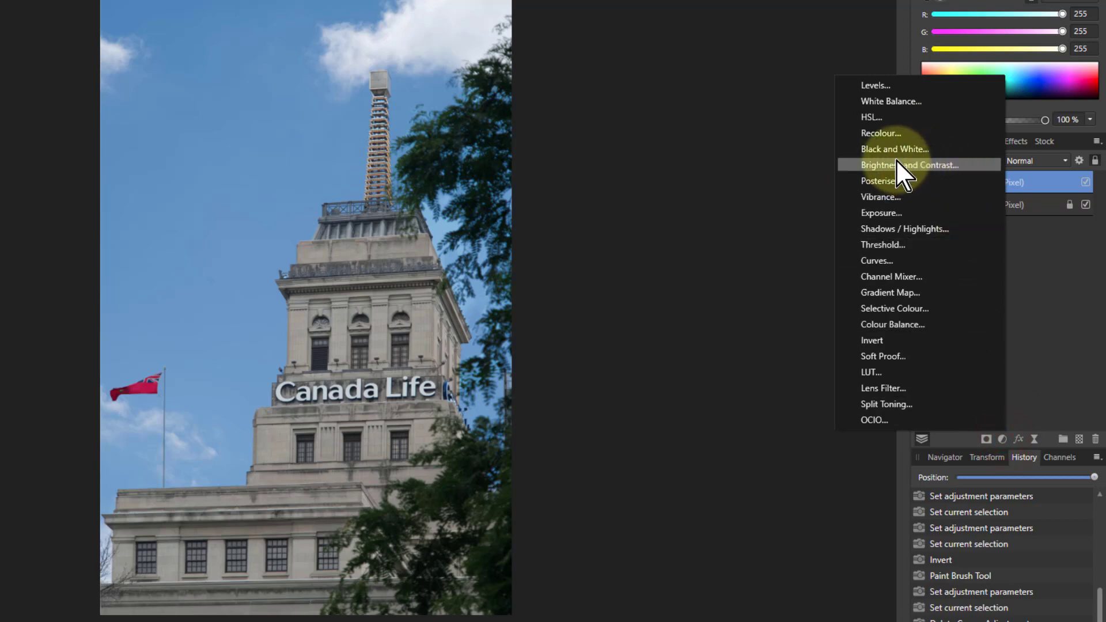
pyautogui.click(895, 149)
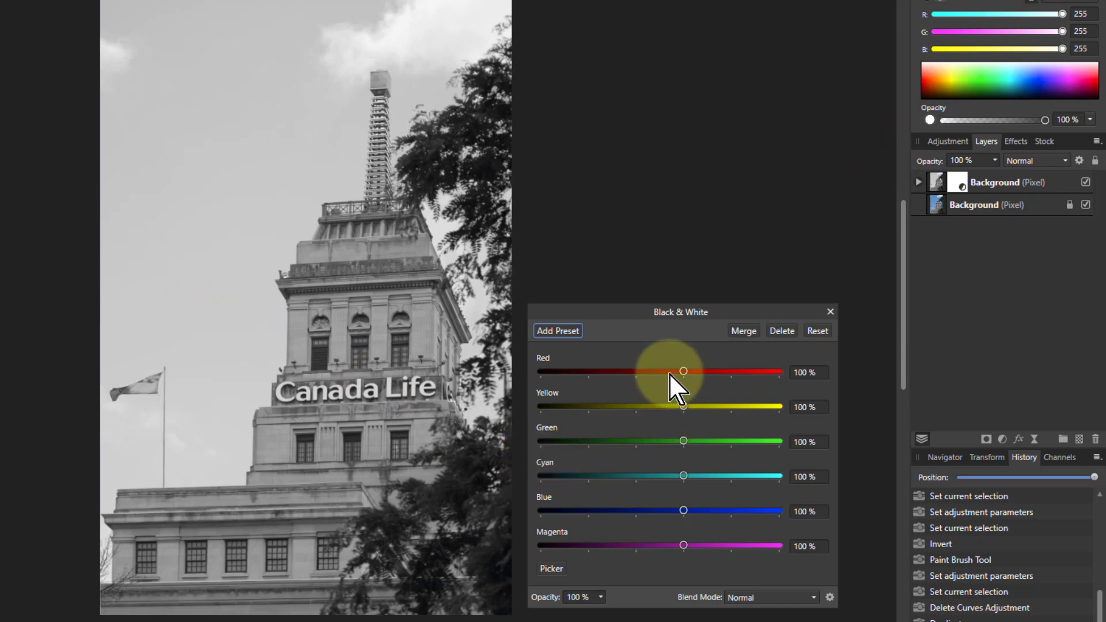
# - Set Black & White Red and Yellow to -200%, and Green, Cyan and Blue to 300%
pyautogui.moveTo(683, 371); pyautogui.dragTo(731, 372)
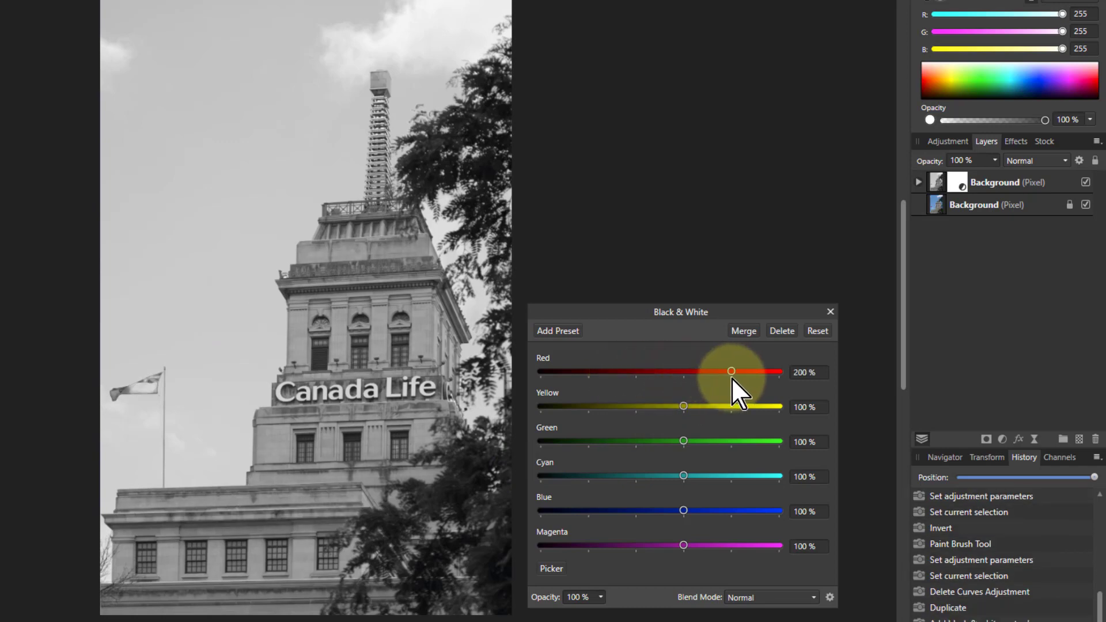
pyautogui.moveTo(731, 371); pyautogui.dragTo(602, 371)
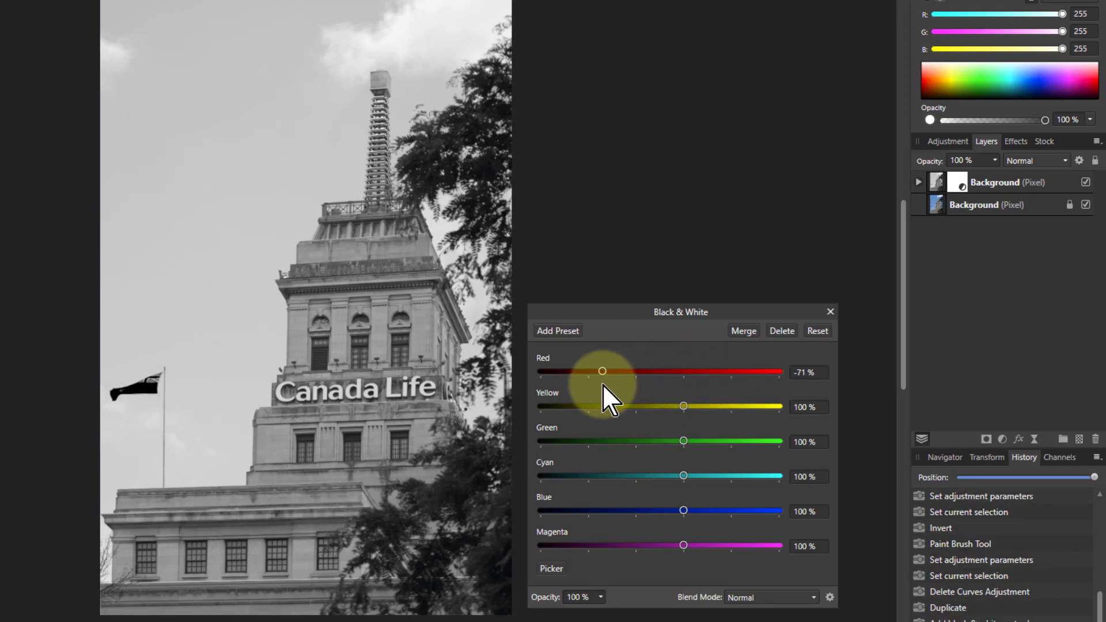
pyautogui.moveTo(601, 372); pyautogui.dragTo(541, 372)
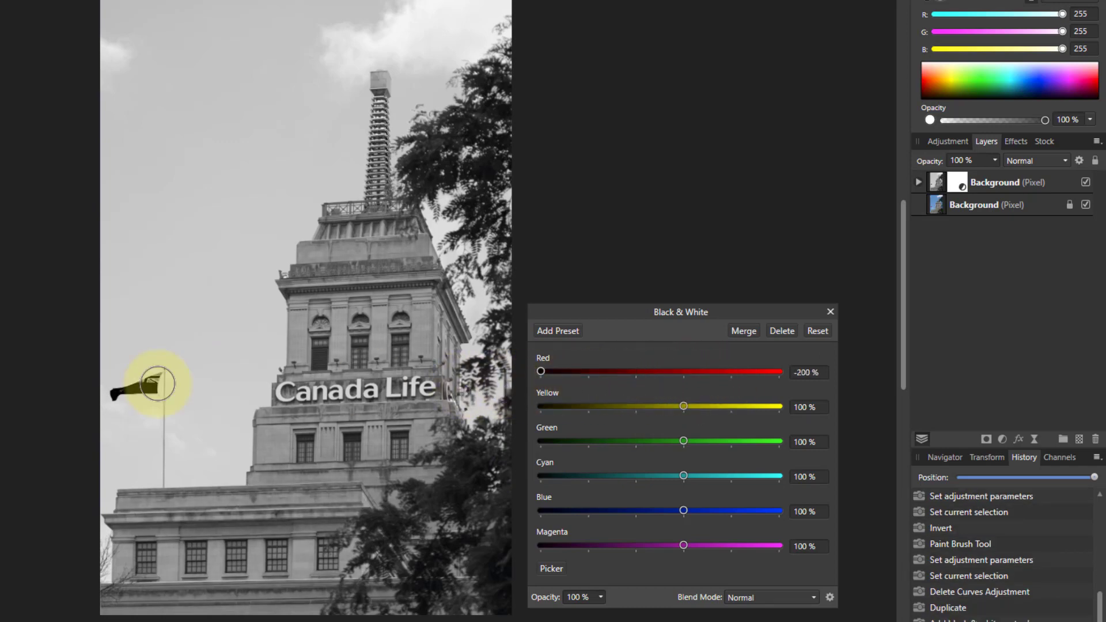
pyautogui.moveTo(682, 406); pyautogui.dragTo(651, 406)
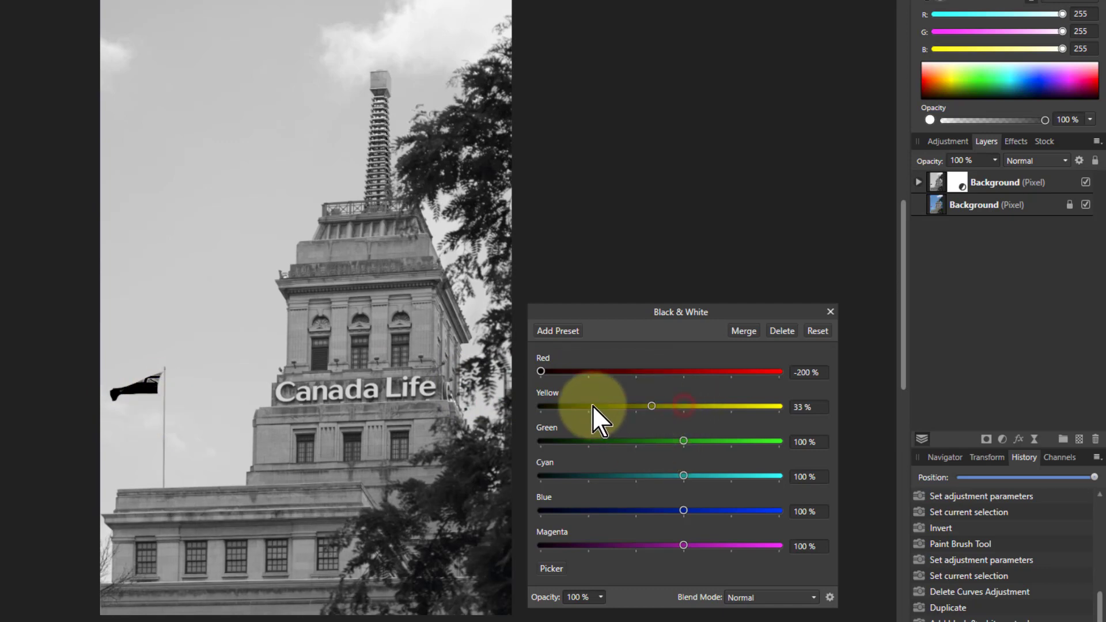
pyautogui.moveTo(651, 406); pyautogui.dragTo(541, 406)
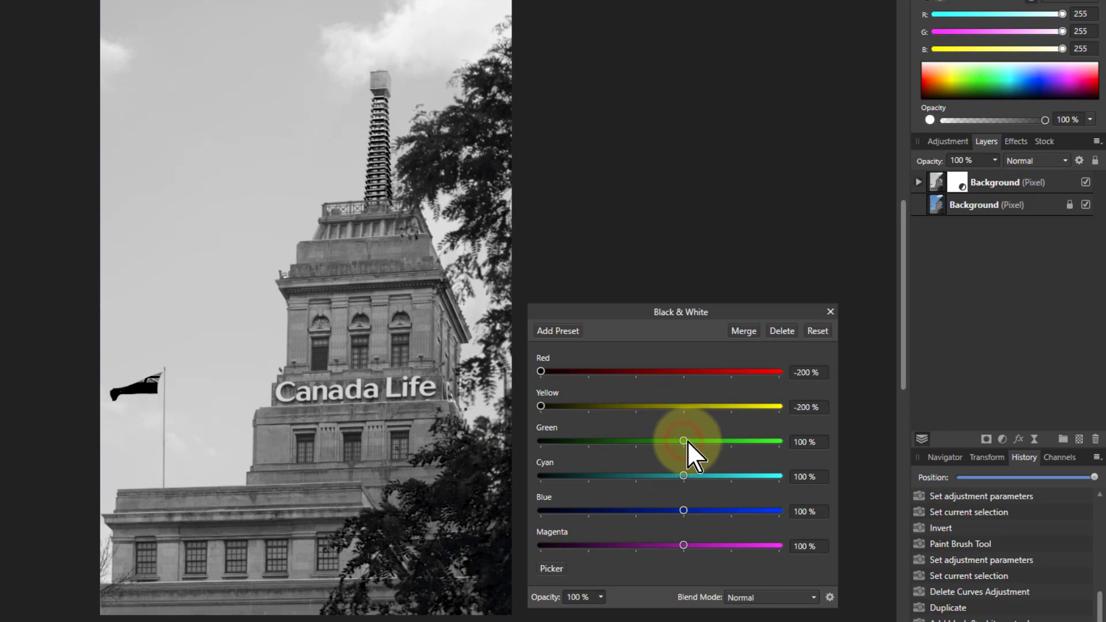
pyautogui.moveTo(682, 441); pyautogui.dragTo(770, 441)
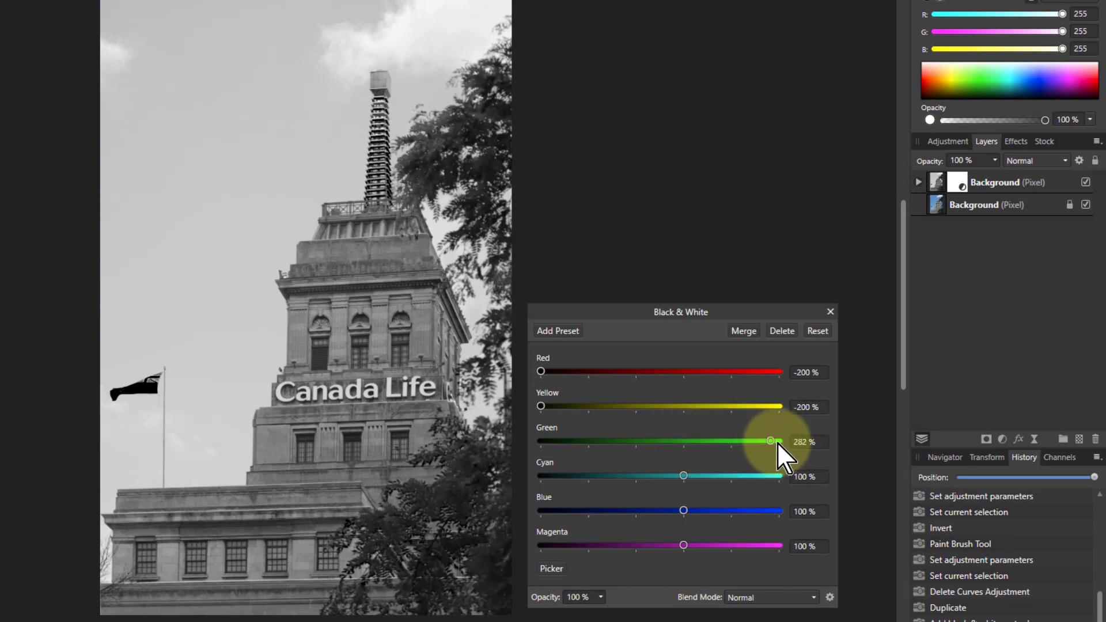
pyautogui.moveTo(770, 441); pyautogui.dragTo(778, 441)
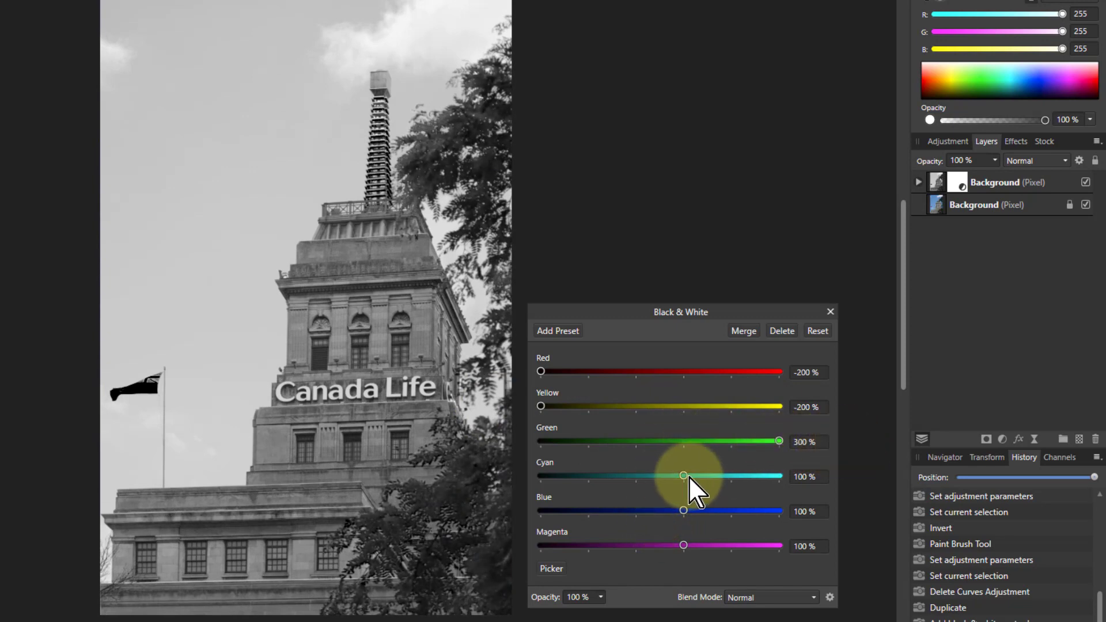
pyautogui.moveTo(682, 476); pyautogui.dragTo(635, 476)
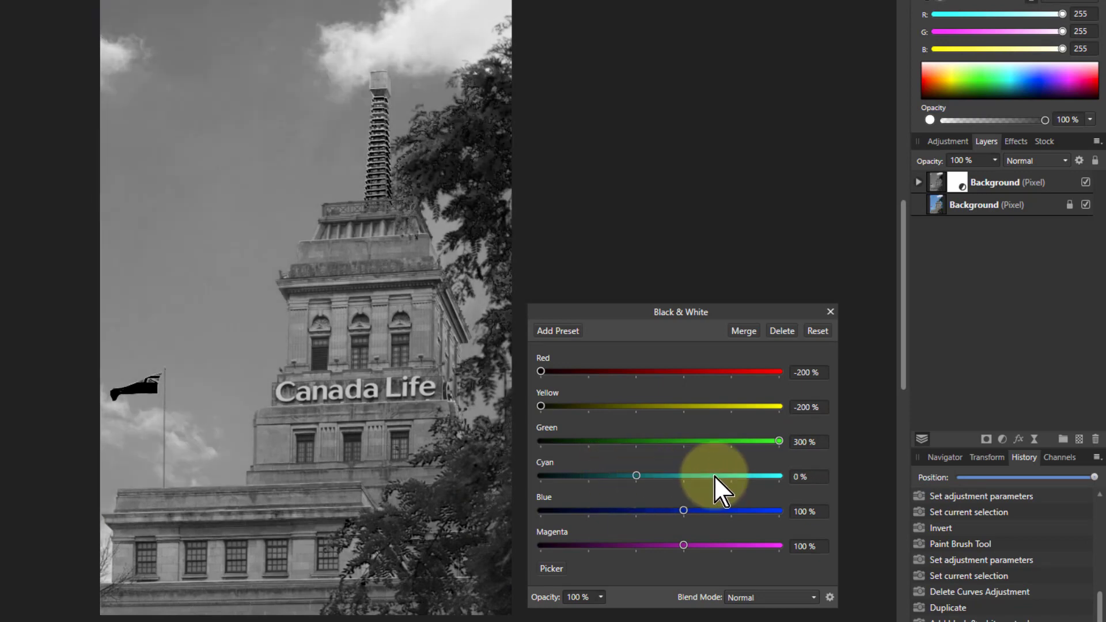
pyautogui.moveTo(635, 475); pyautogui.dragTo(779, 475)
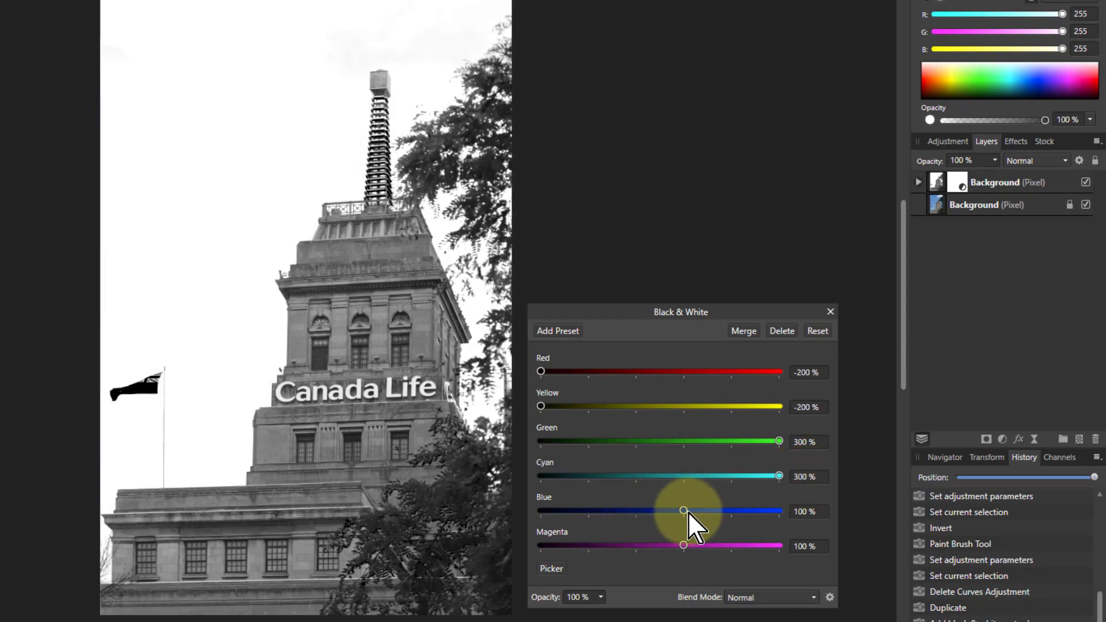
pyautogui.moveTo(682, 511); pyautogui.dragTo(779, 511)
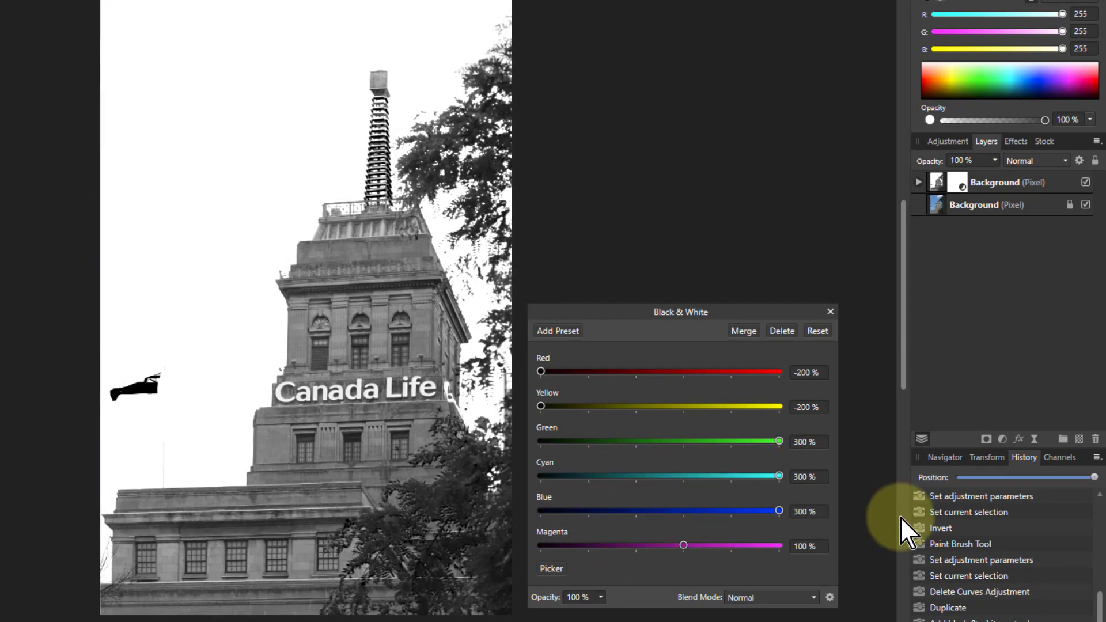
pyautogui.moveTo(684, 545)
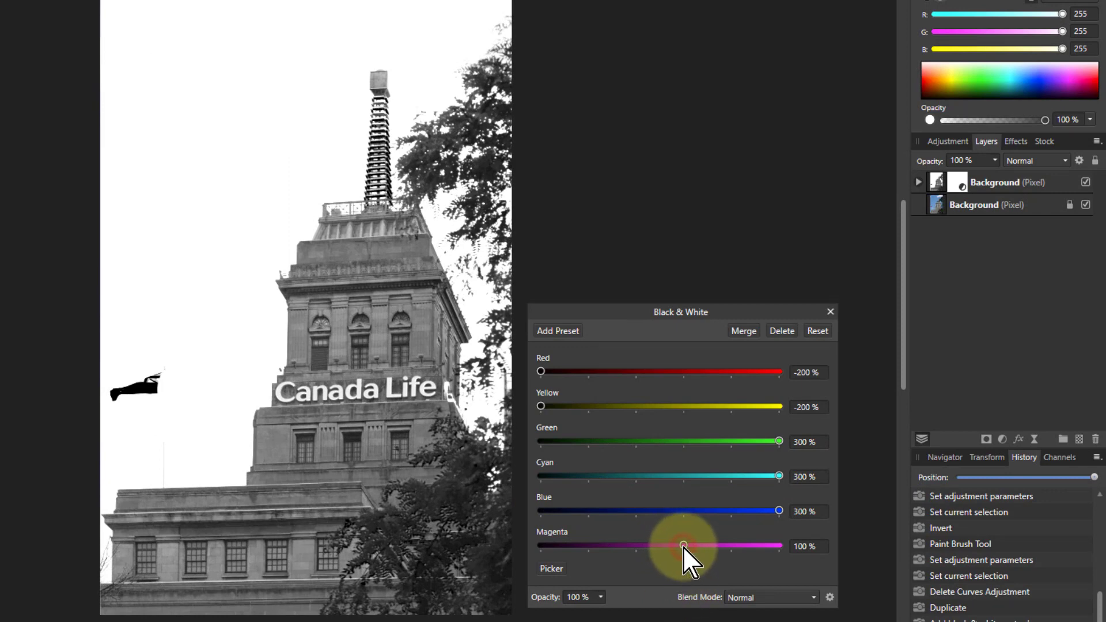
pyautogui.moveTo(682, 546); pyautogui.dragTo(675, 545)
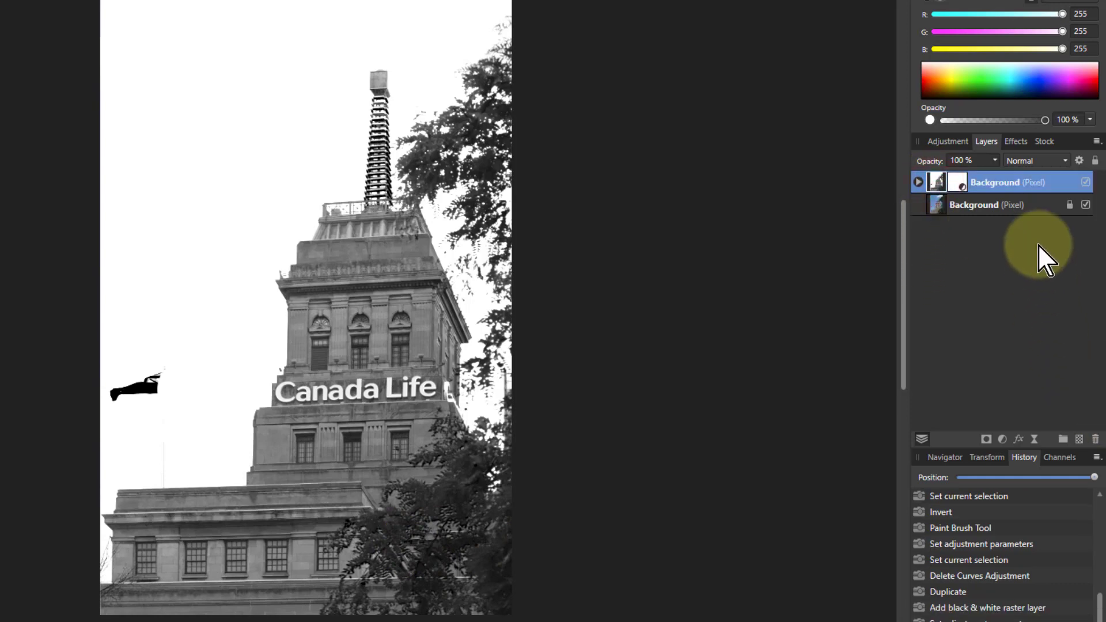
# - Change the duplicate layer's blend mode to Darken in the Layers panel
pyautogui.click(1039, 161)
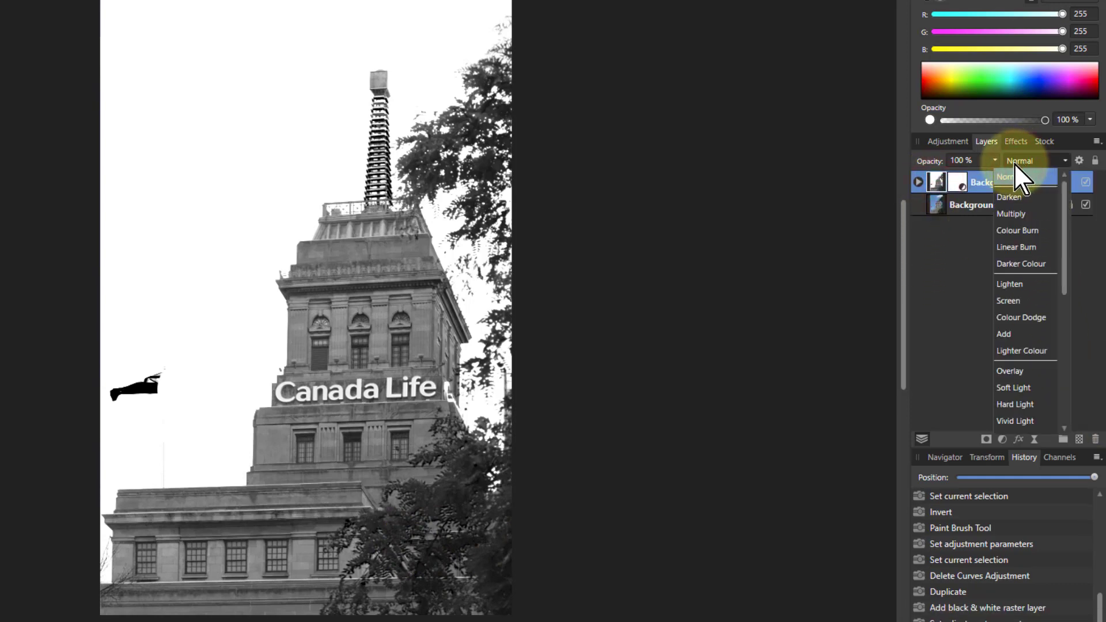
pyautogui.click(1009, 197)
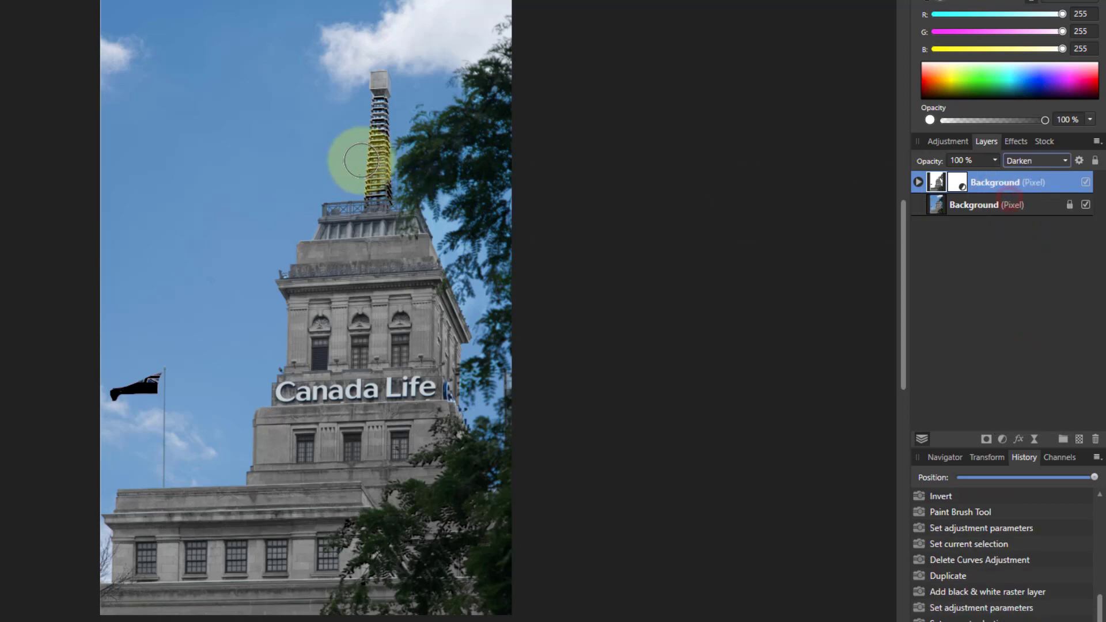